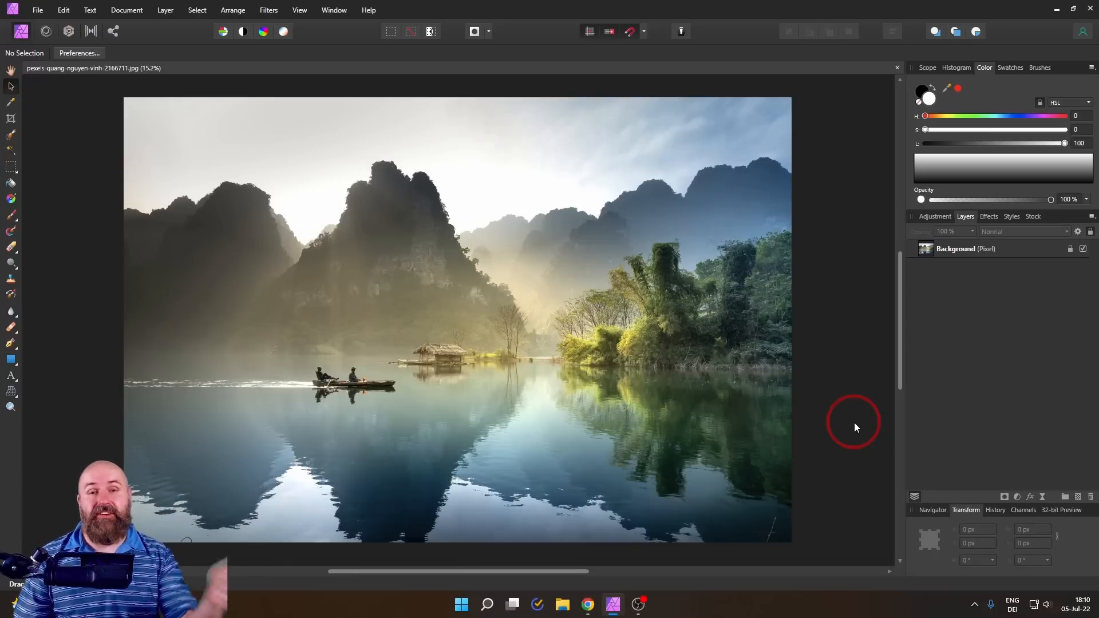
pyautogui.moveTo(54, 292)
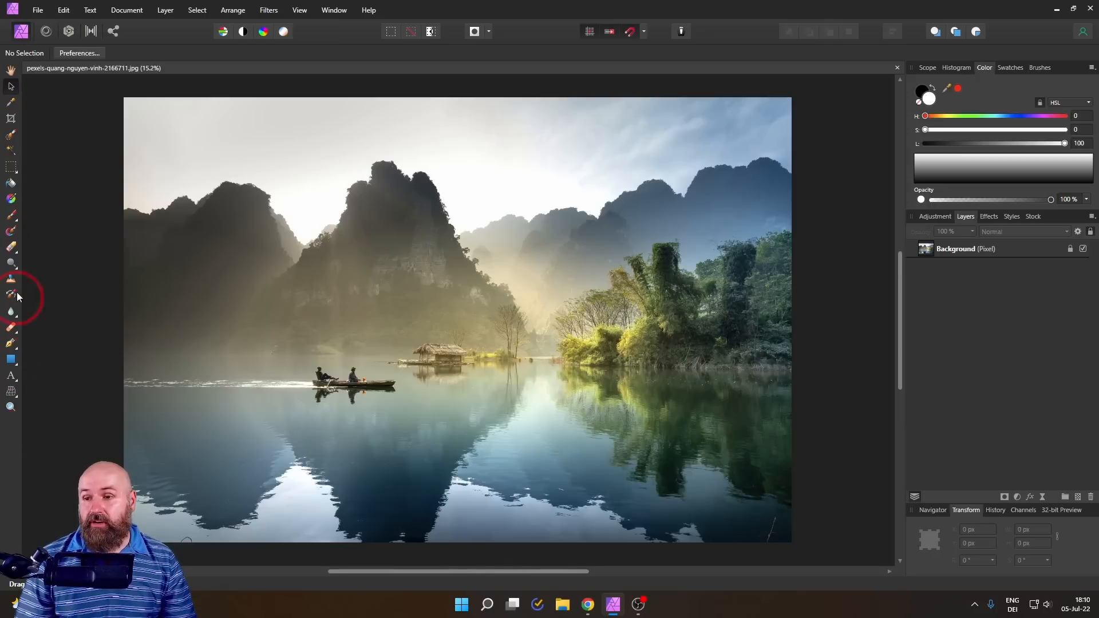
# - Set Customize Tools to show the tools panel in 2 columns
pyautogui.click(300, 9)
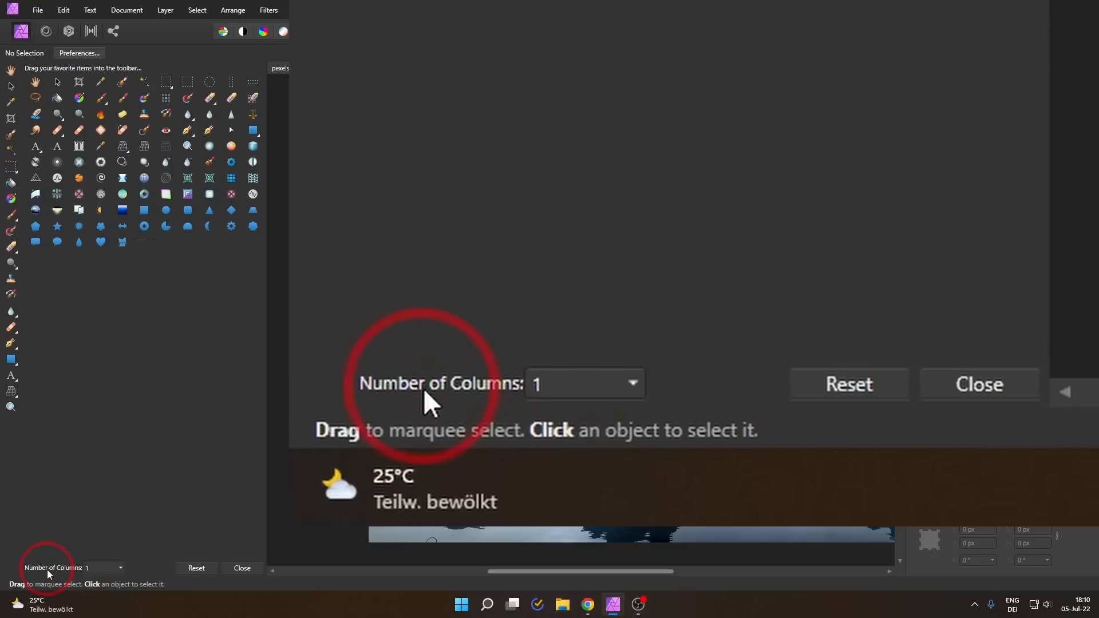
pyautogui.moveTo(575, 408)
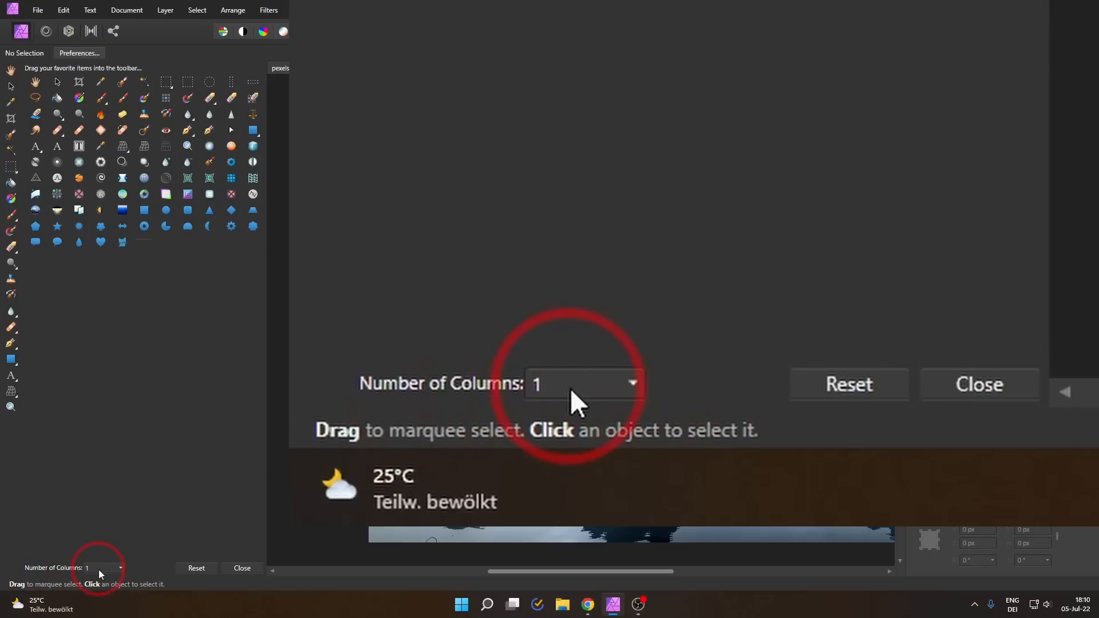
pyautogui.click(582, 385)
pyautogui.write('2')
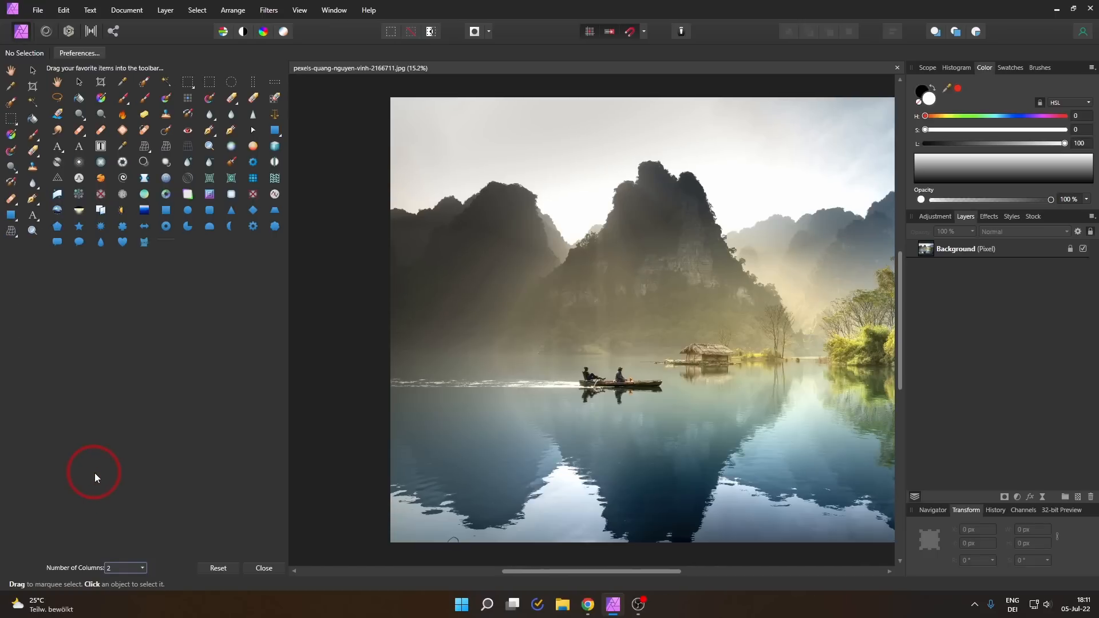
# - Close Customize Tools and uncheck View > Dock Tools to float the panel
pyautogui.click(264, 568)
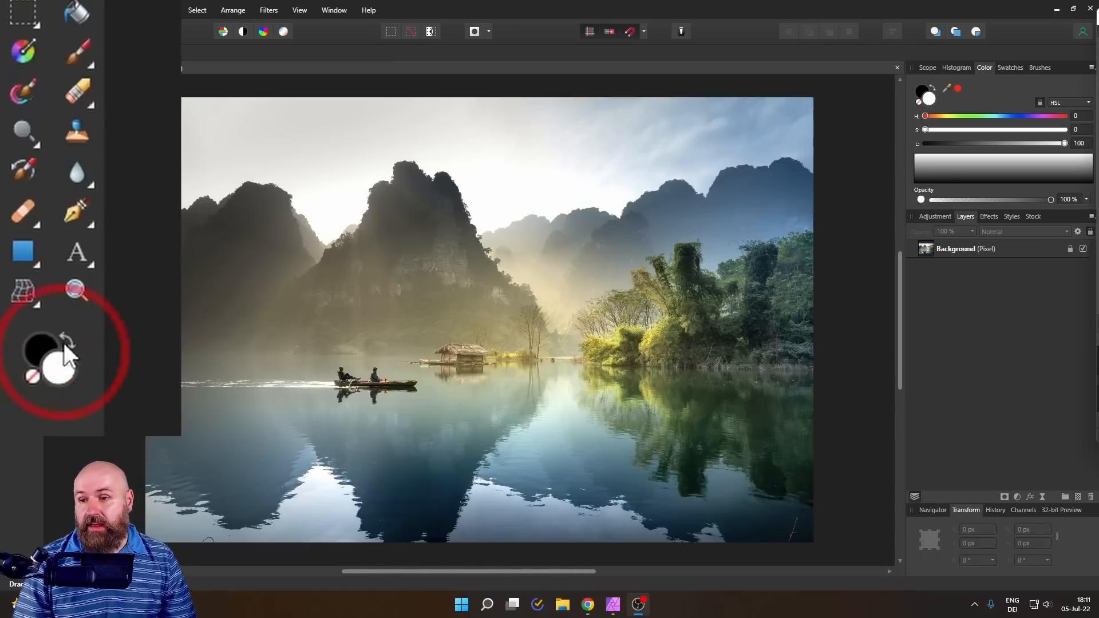
pyautogui.moveTo(11, 367)
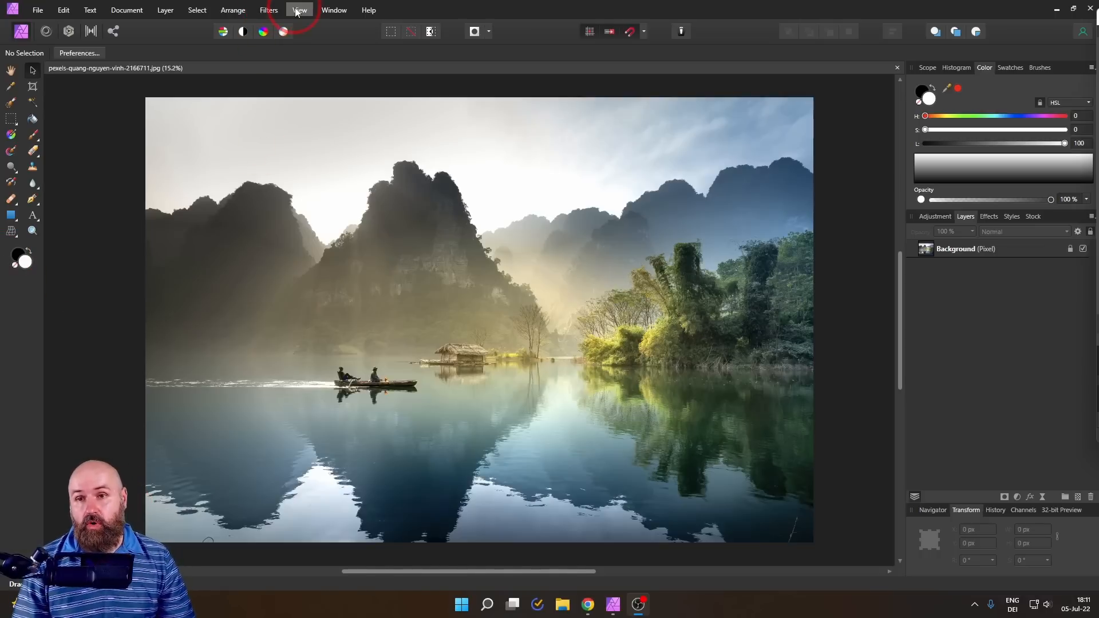
pyautogui.click(300, 10)
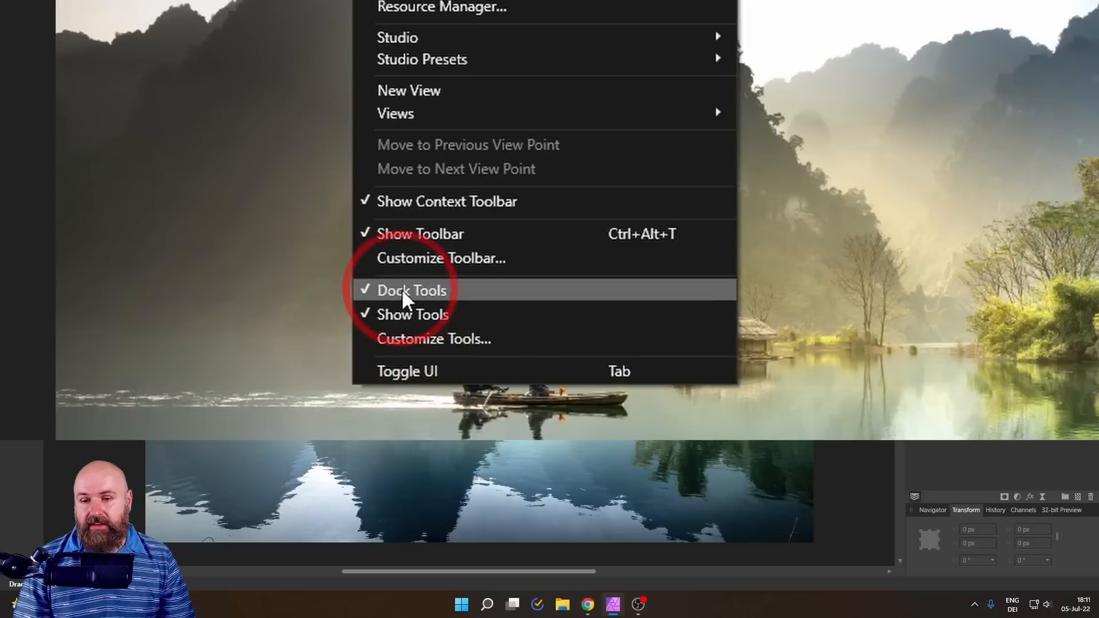
pyautogui.click(411, 290)
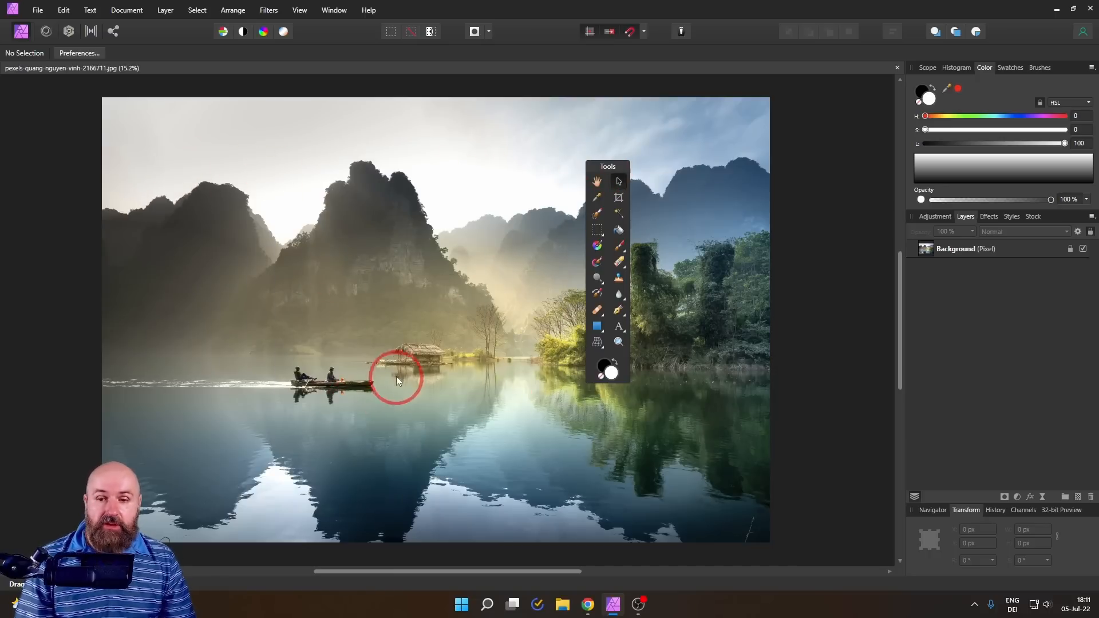
pyautogui.moveTo(546, 286)
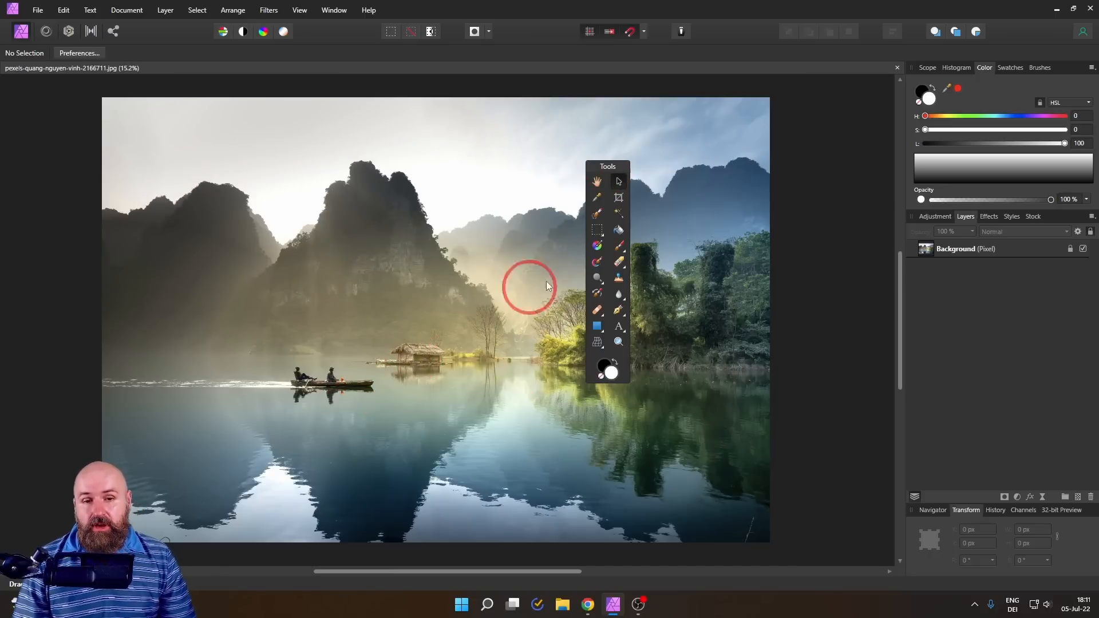
pyautogui.moveTo(607, 406)
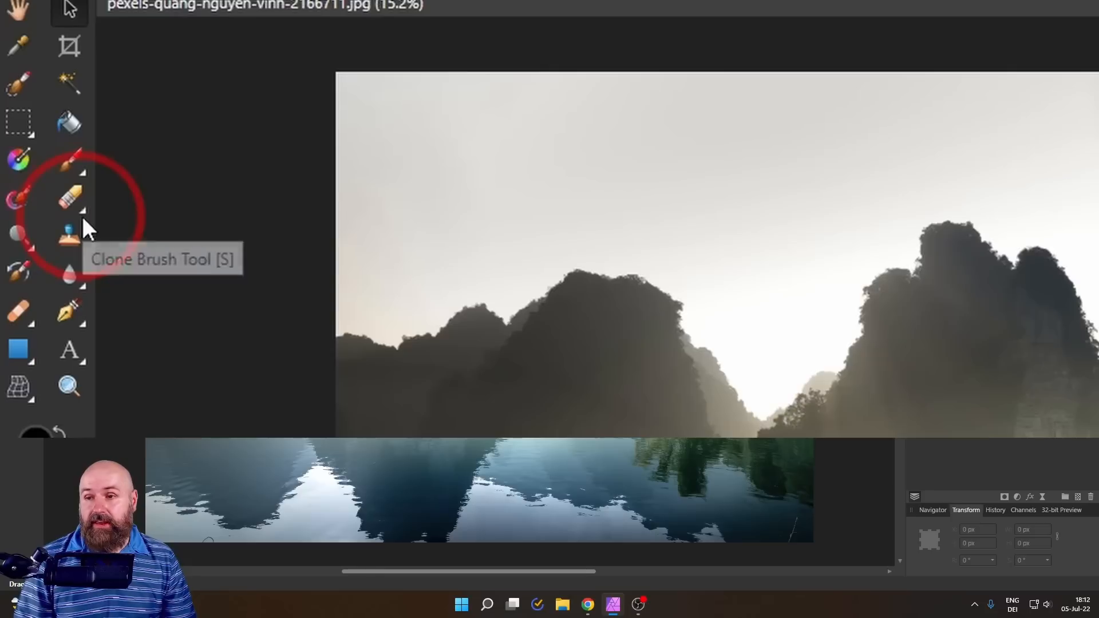
# - Add the Clarity filter to the docked tools column and open its dialog
pyautogui.click(63, 200)
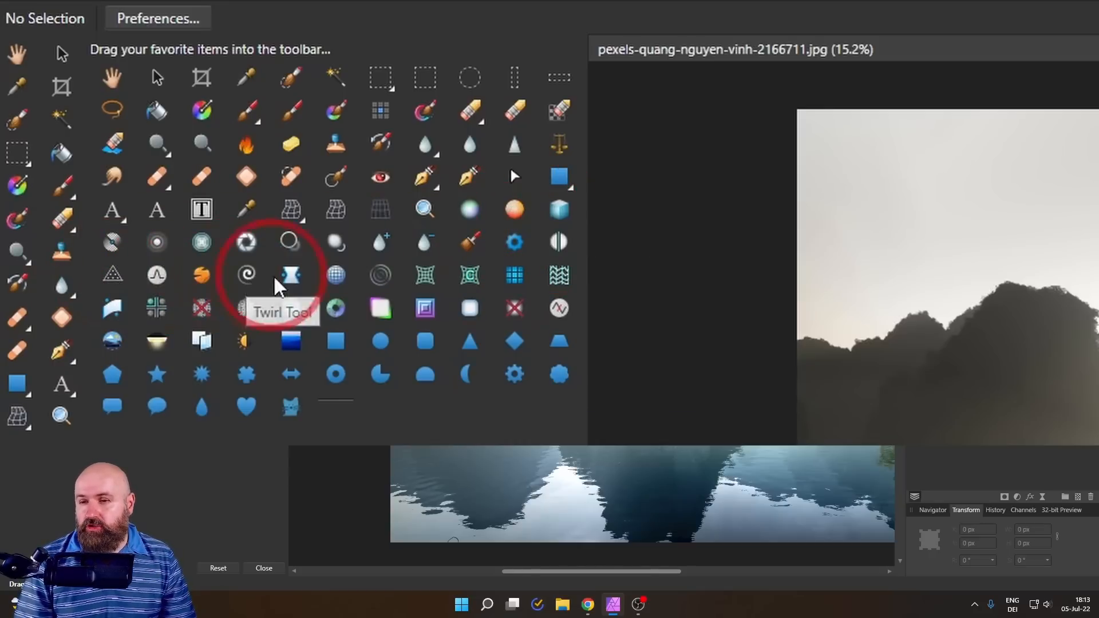
pyautogui.moveTo(292, 280)
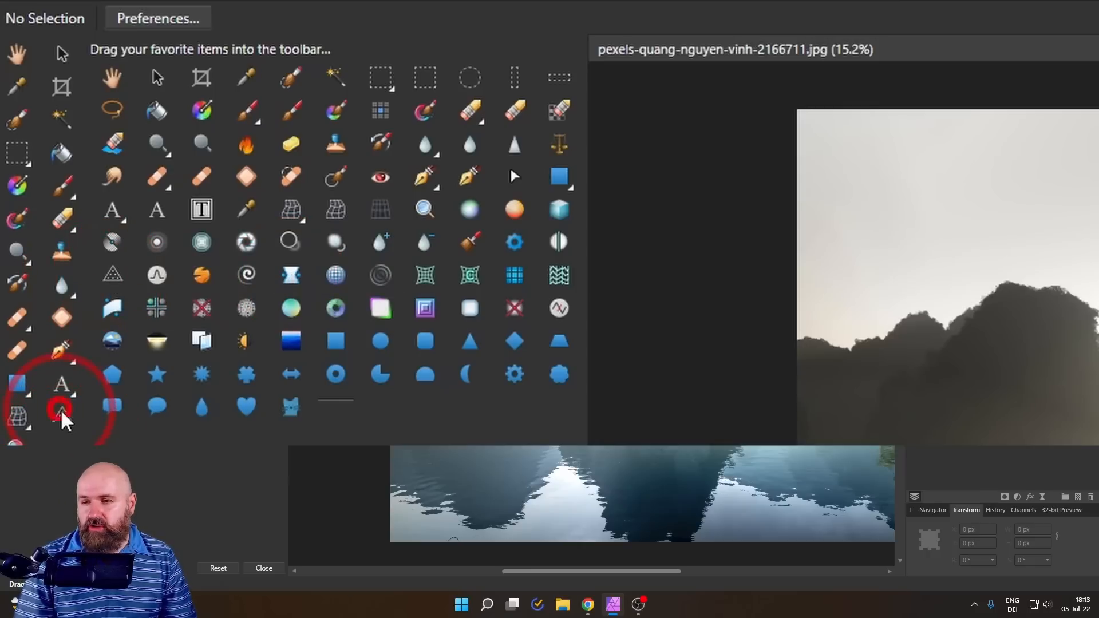
pyautogui.click(264, 568)
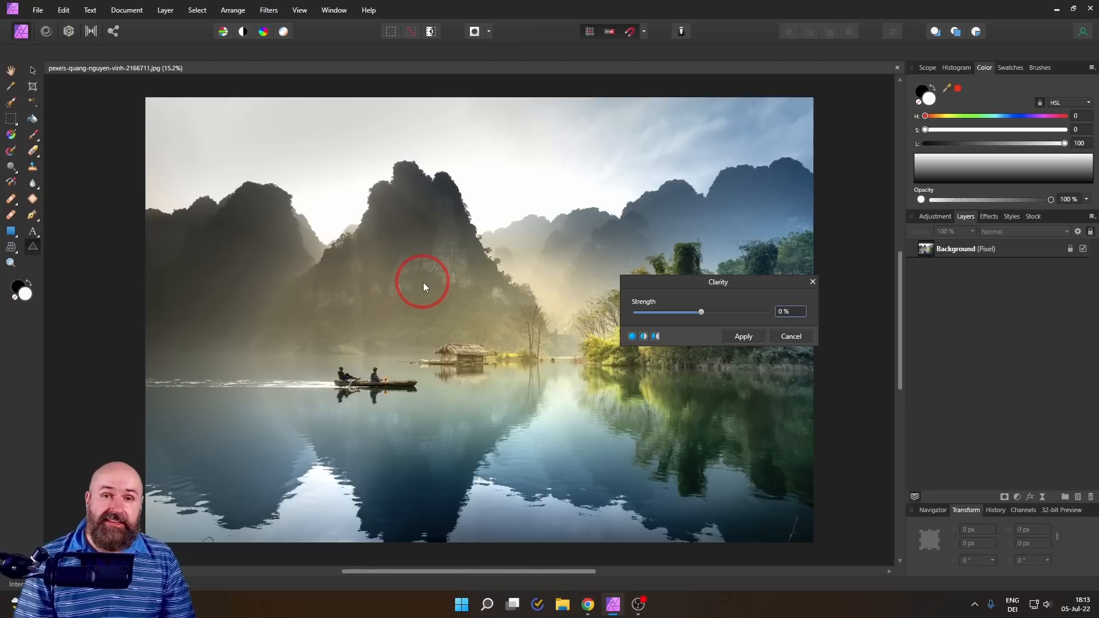
pyautogui.moveTo(718, 299)
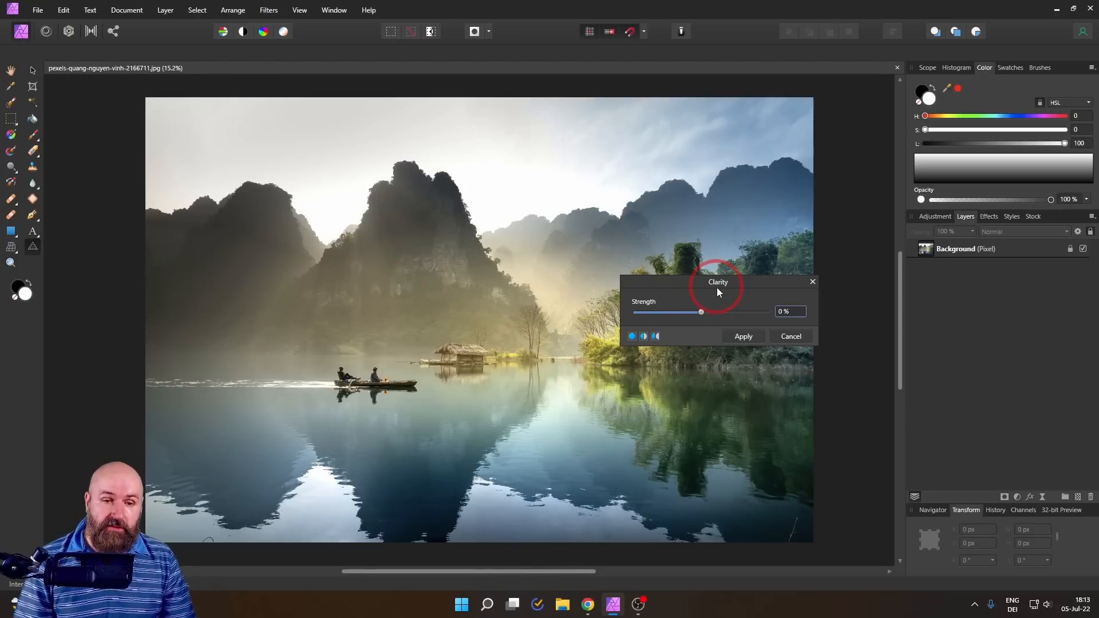
# - Browse the Filters menu and the toolbar filters dropdown beside the Clarity dialog
pyautogui.click(269, 10)
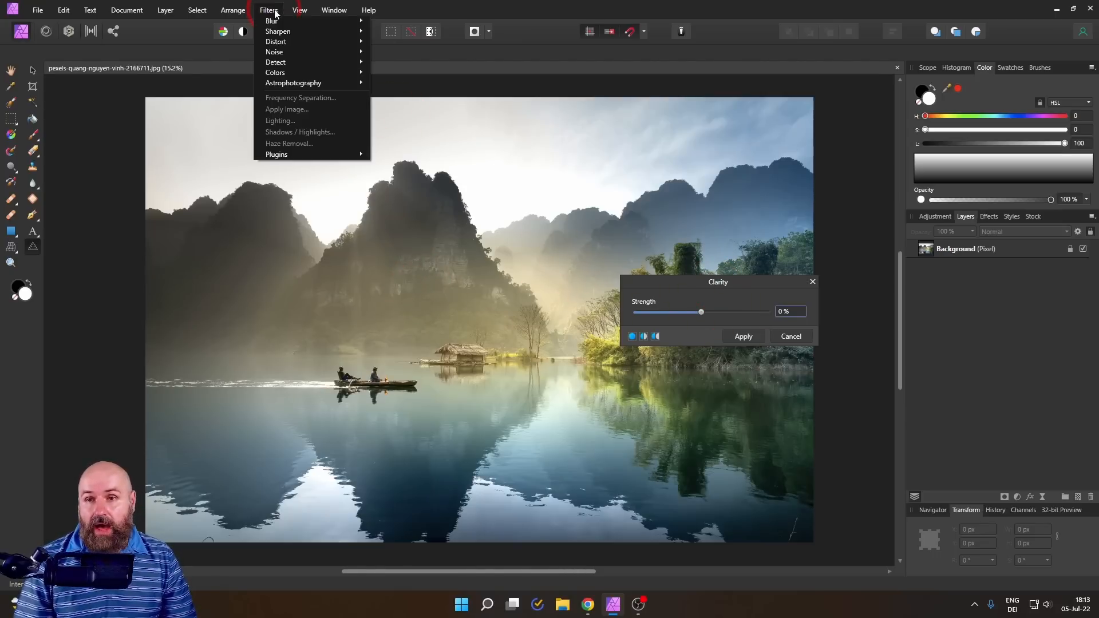
pyautogui.moveTo(283, 52)
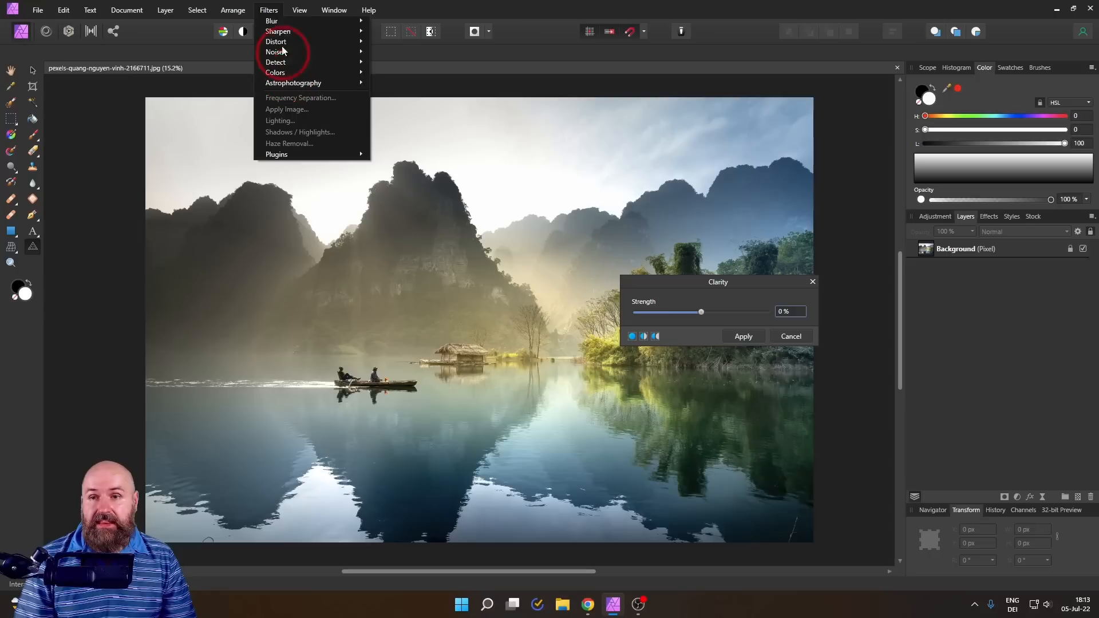
pyautogui.moveTo(276, 72)
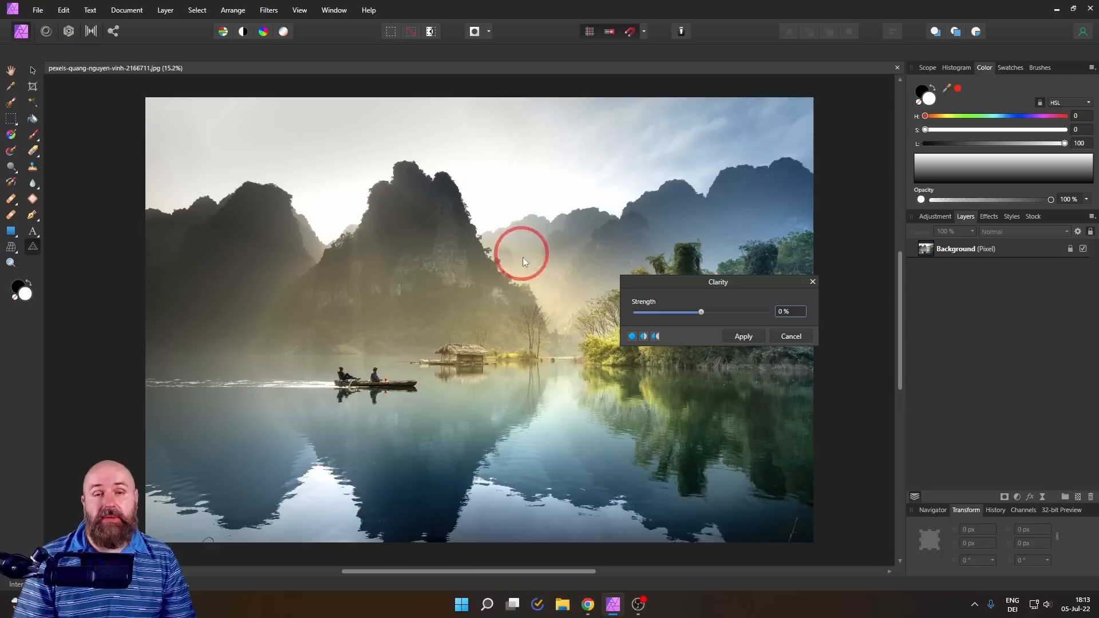
pyautogui.moveTo(548, 280)
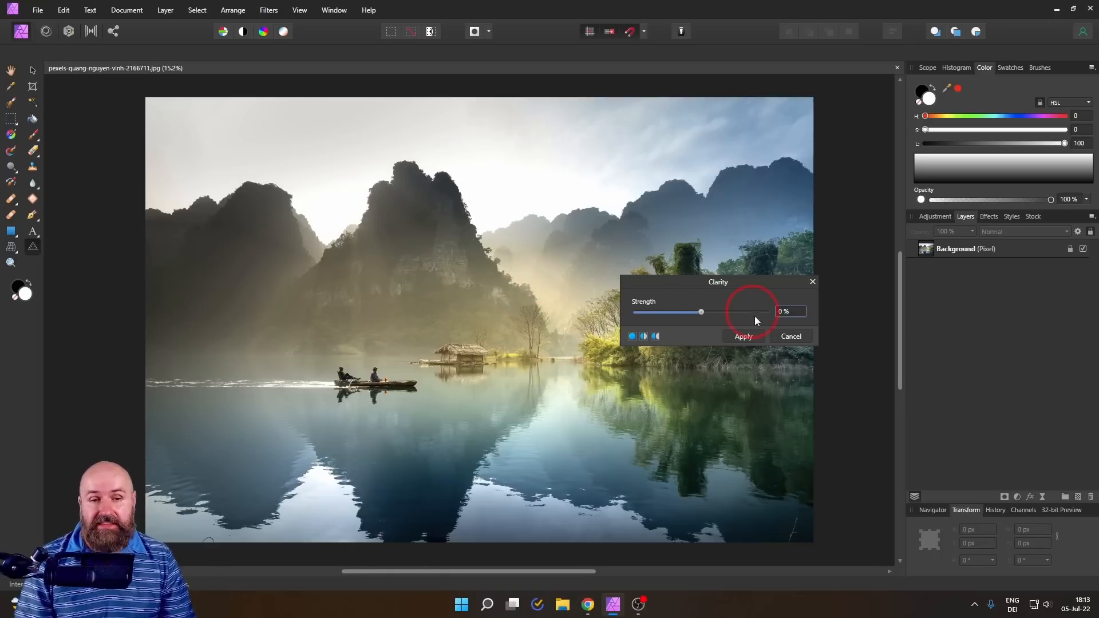
pyautogui.moveTo(707, 312)
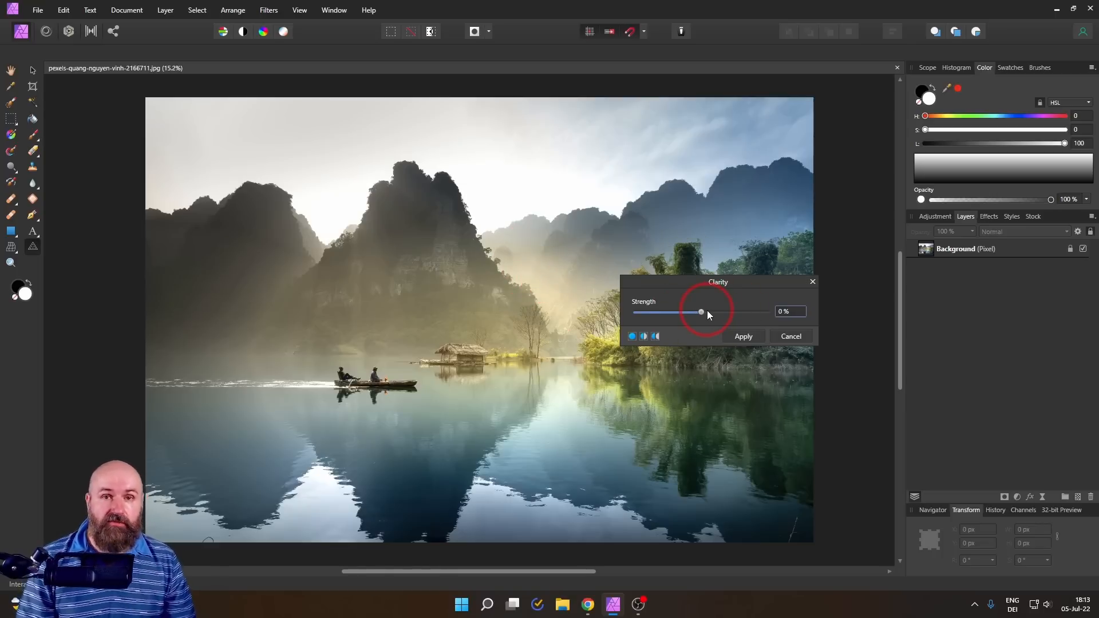
pyautogui.click(1014, 31)
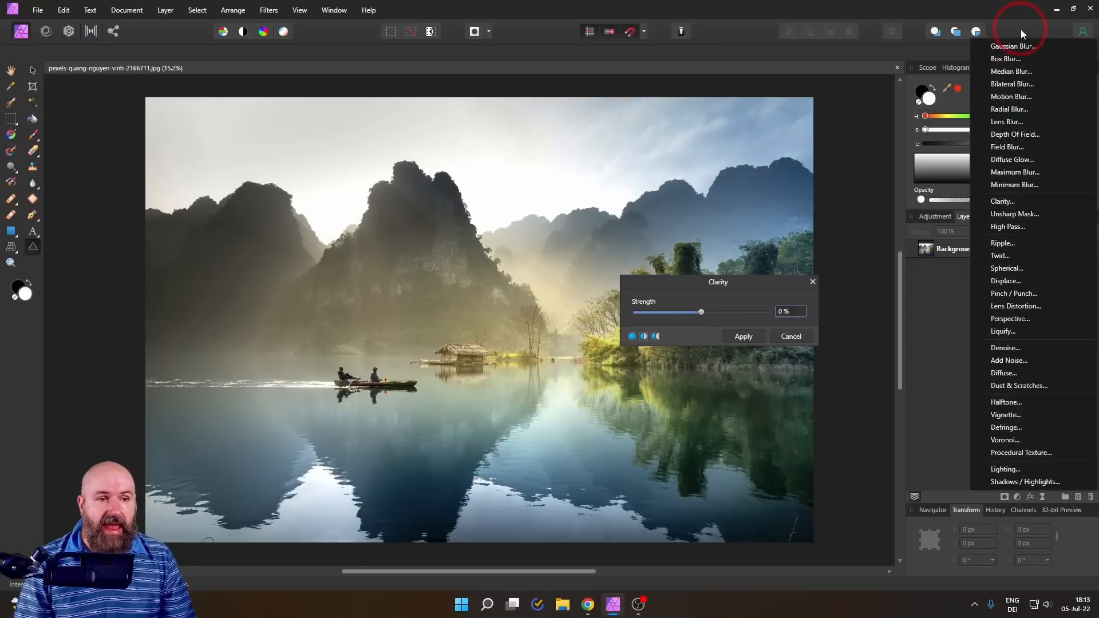
pyautogui.moveTo(975, 438)
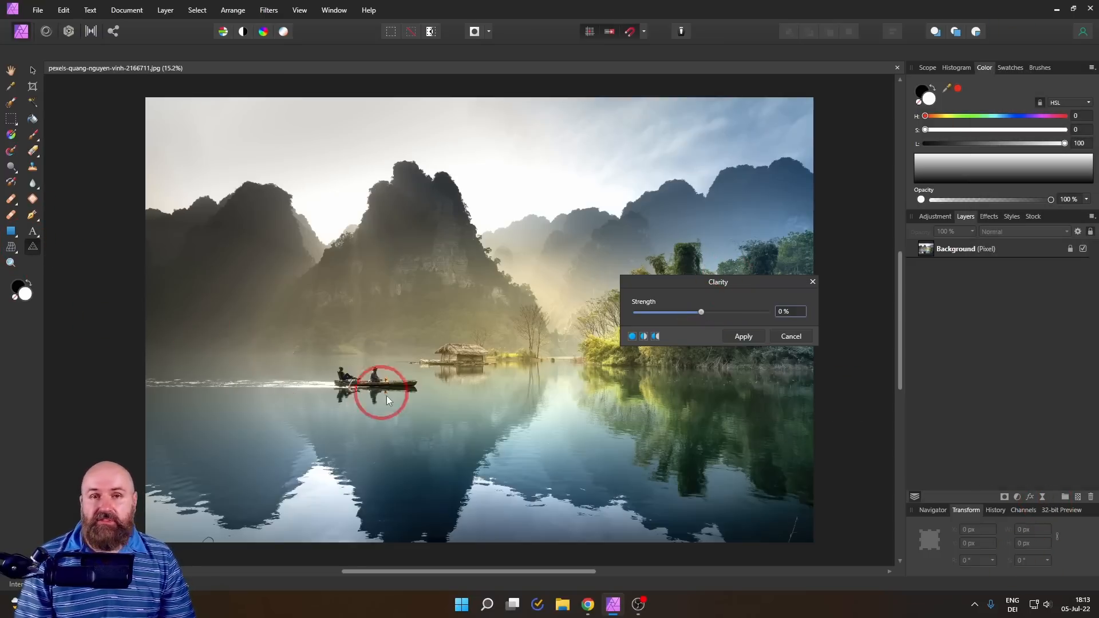
pyautogui.moveTo(123, 300)
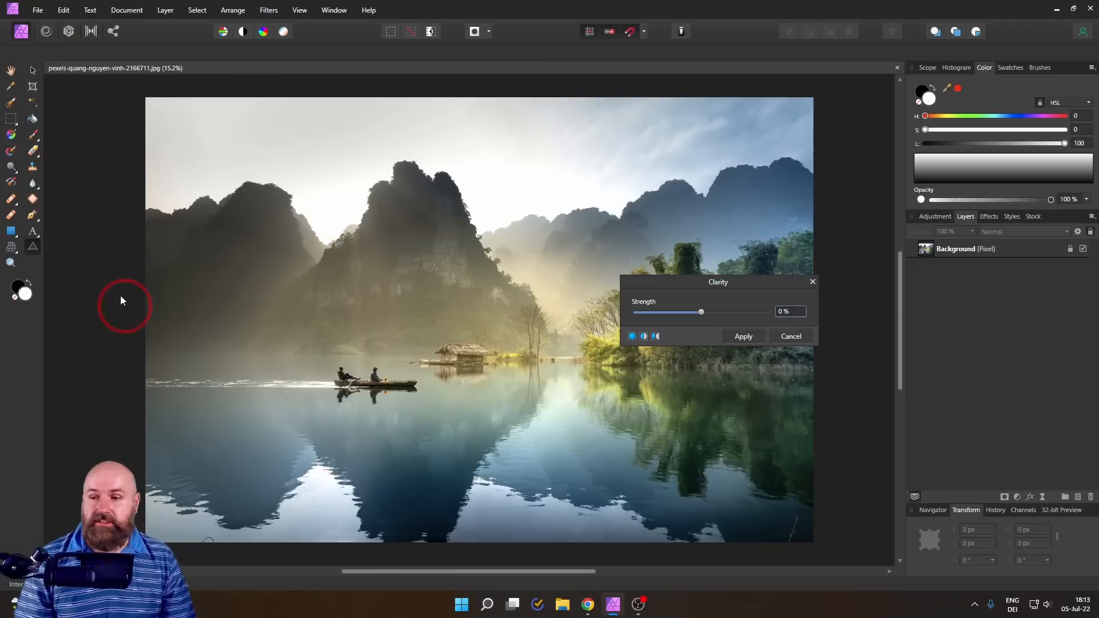
pyautogui.moveTo(159, 307)
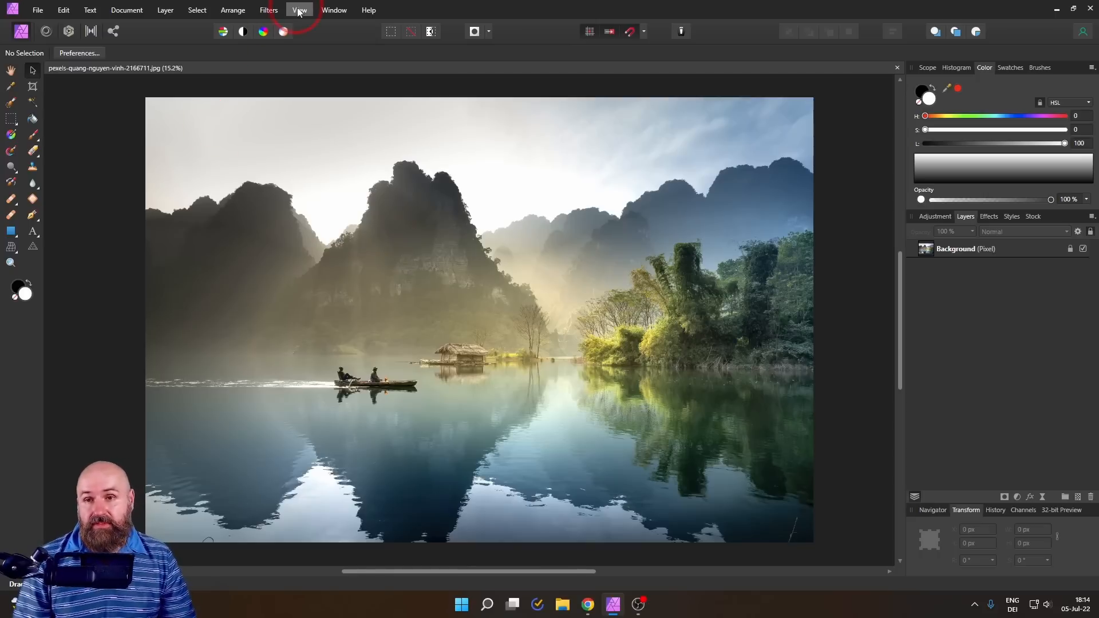
# - Open View > Customize Tools to reset the tools to defaults
pyautogui.click(300, 10)
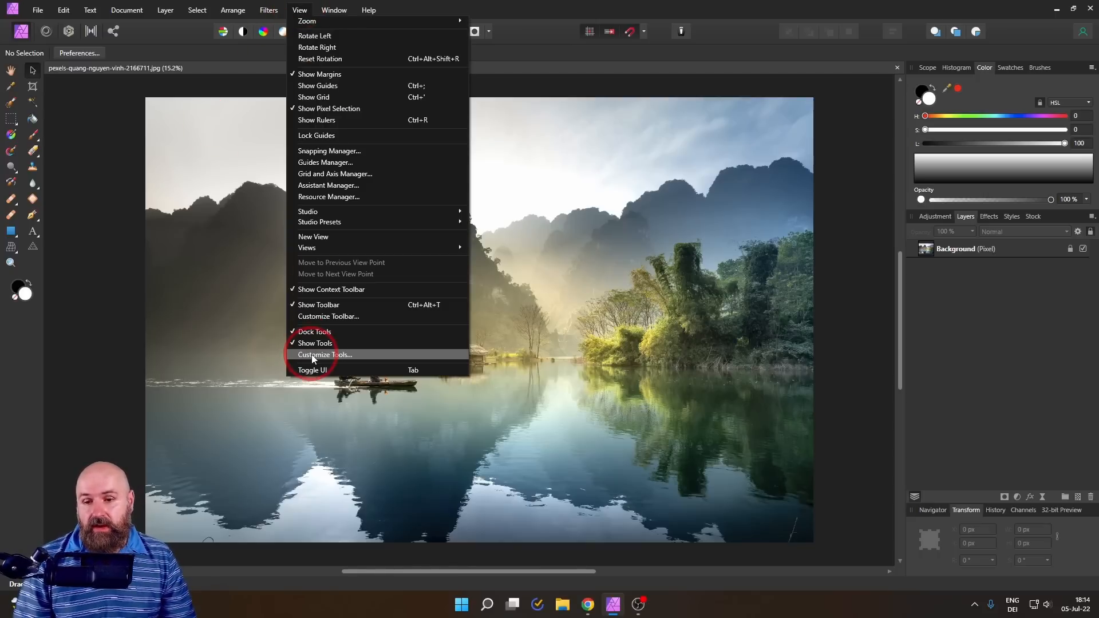
pyautogui.click(325, 354)
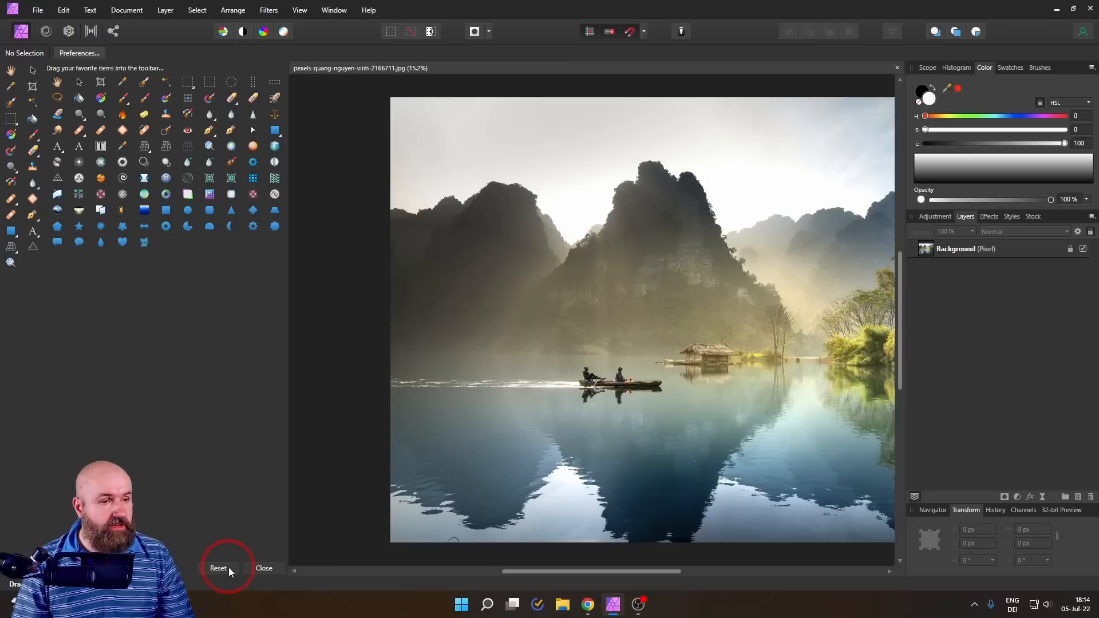
pyautogui.moveTo(46, 262)
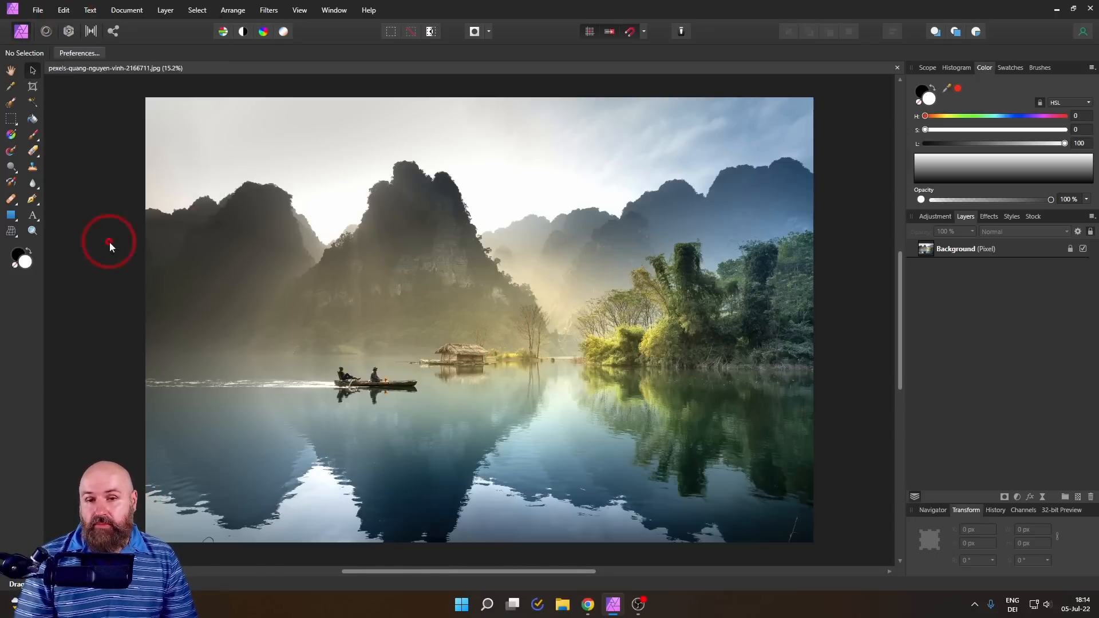
# - Toggle Monochromatic Iconography on in Preferences > User Interface, then back off
pyautogui.click(79, 53)
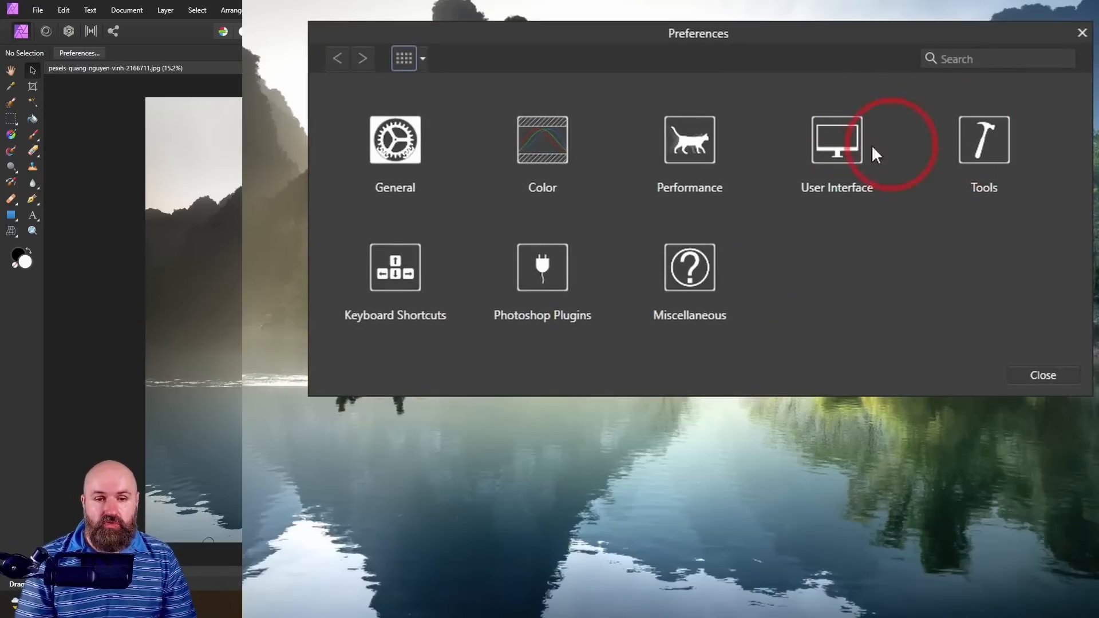
pyautogui.click(835, 141)
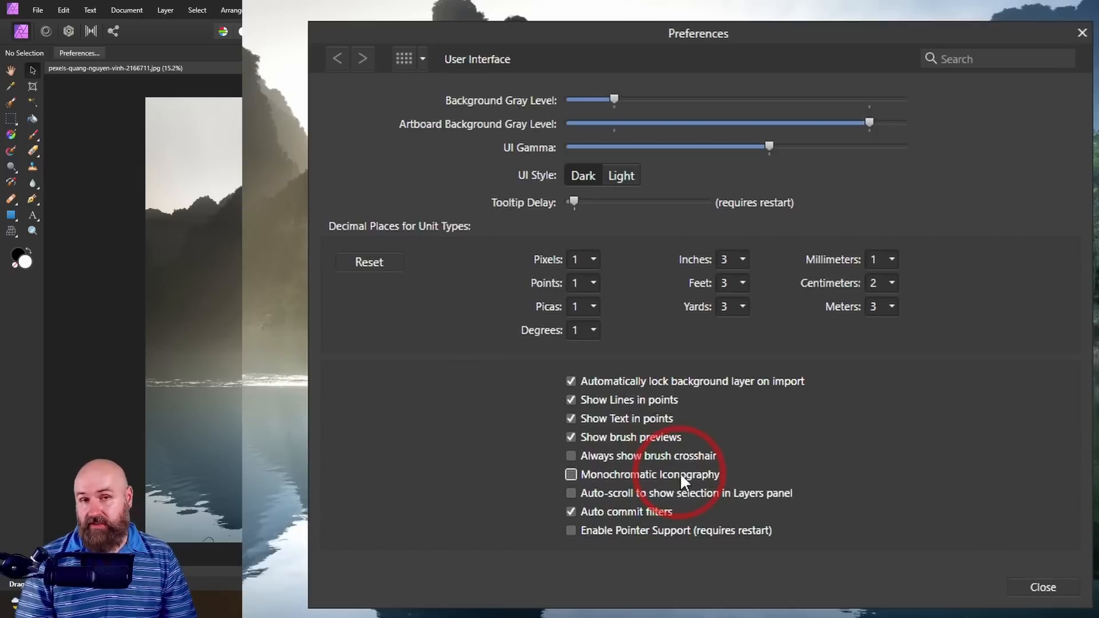
pyautogui.click(571, 474)
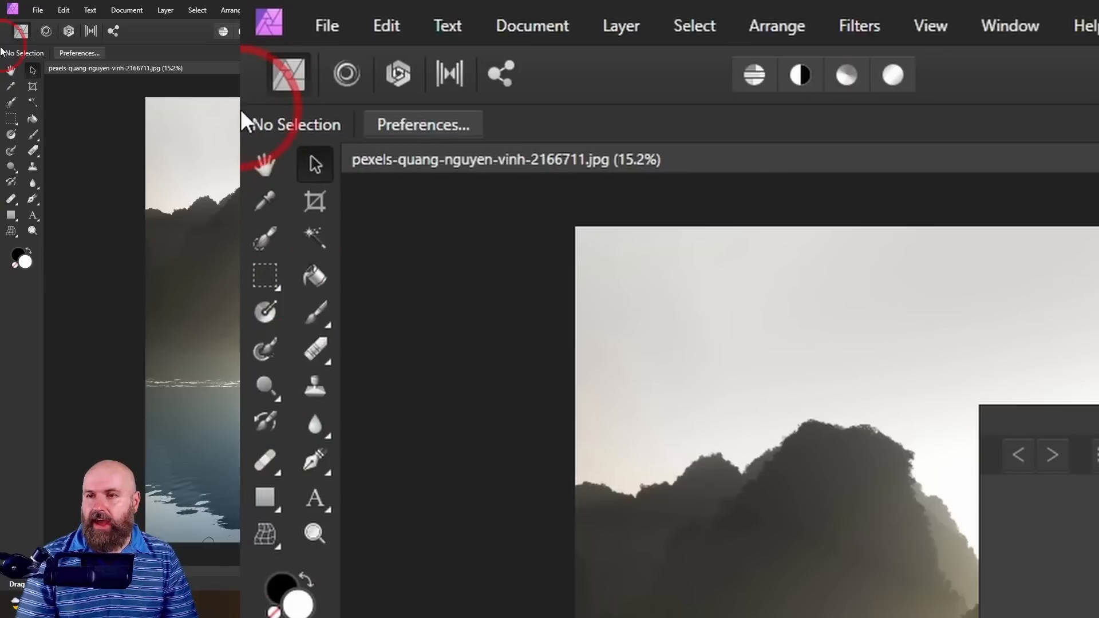
pyautogui.moveTo(21, 276)
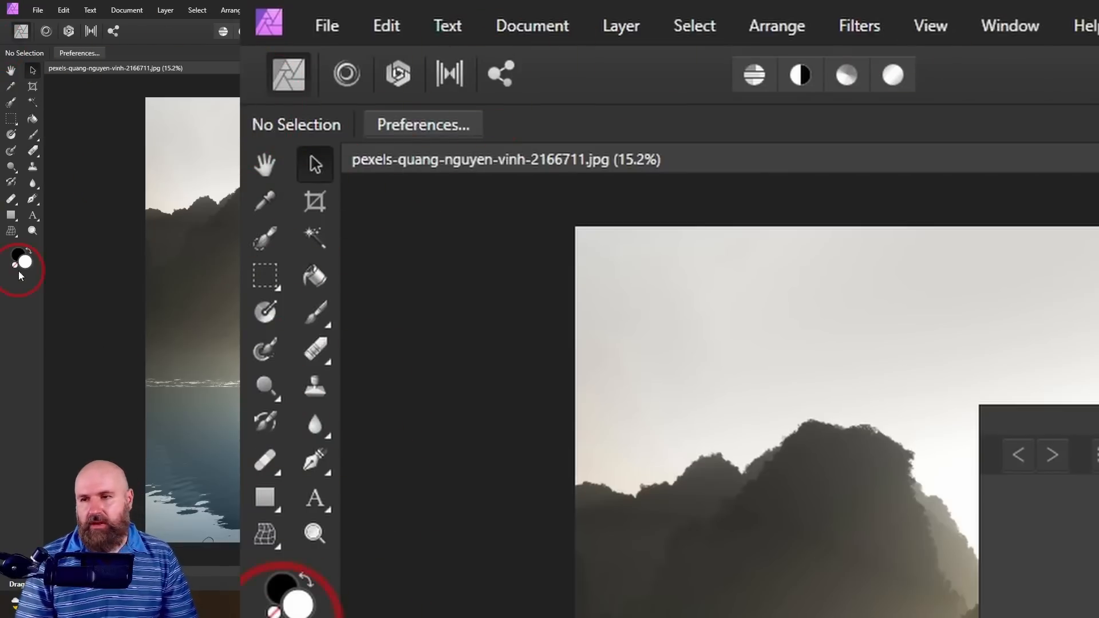
pyautogui.click(423, 123)
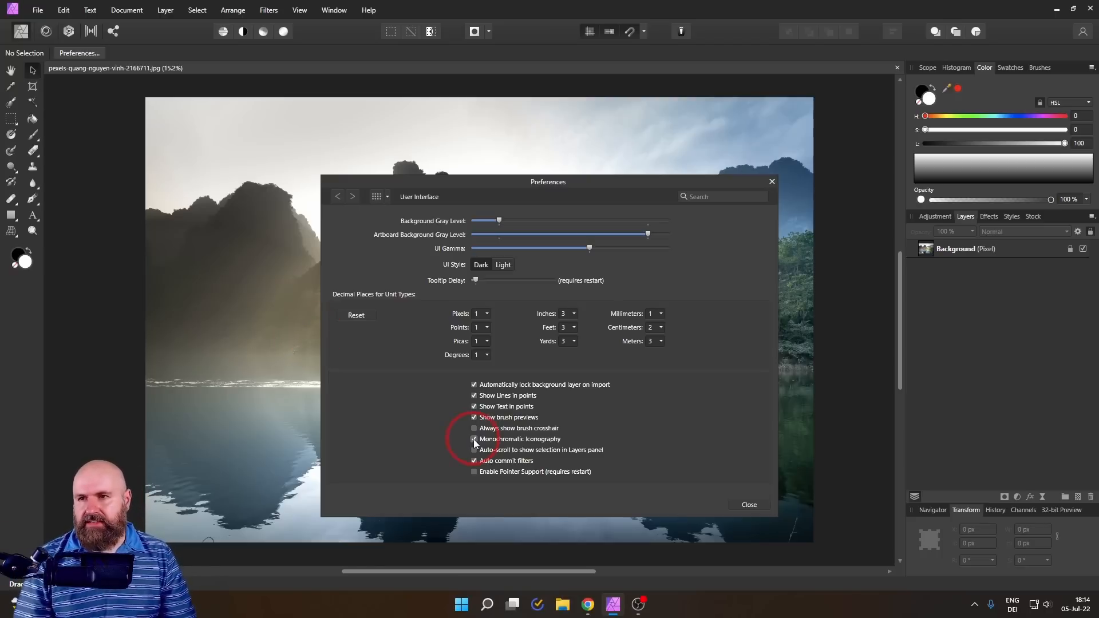
pyautogui.click(750, 504)
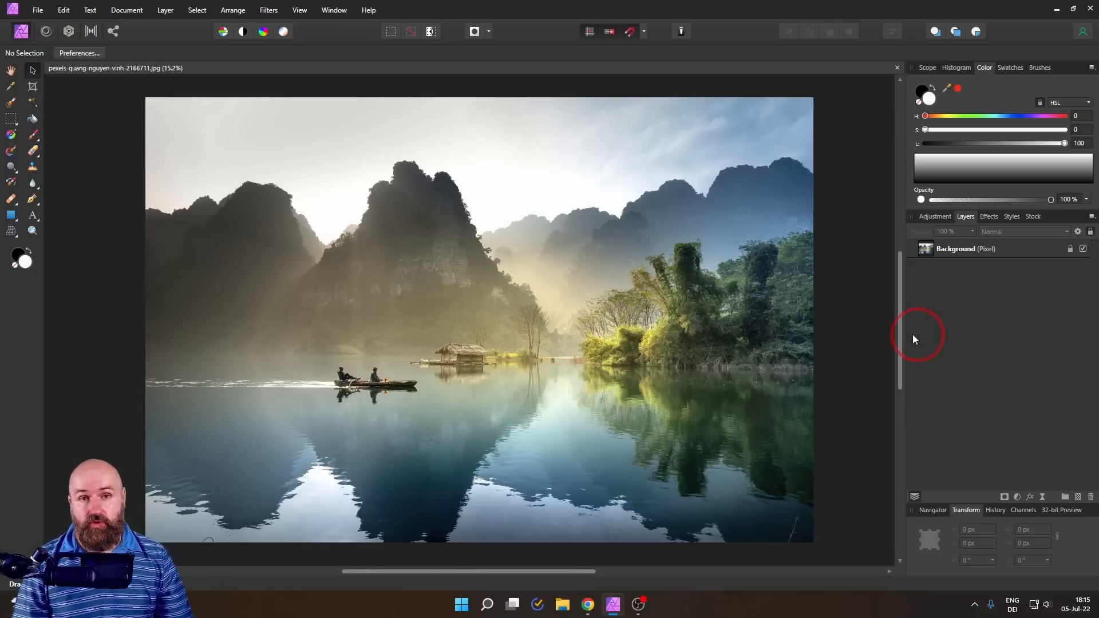
pyautogui.moveTo(854, 328)
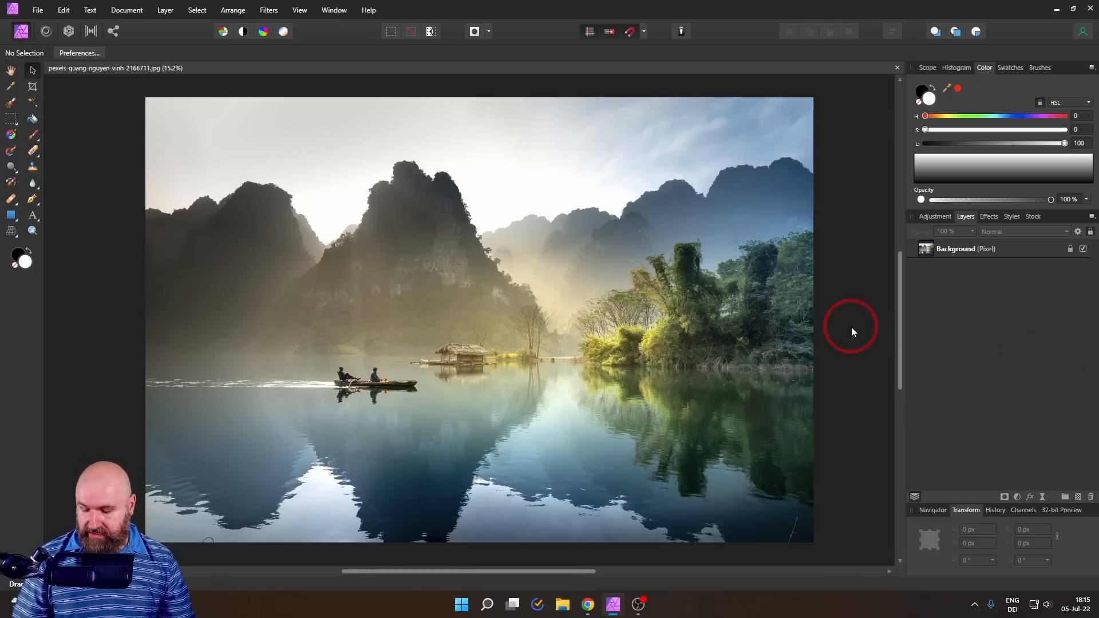
# - Hide and restore the studio panels with Ctrl+Shift+H, then press Tab
pyautogui.press('Ctrl+Shift+H')
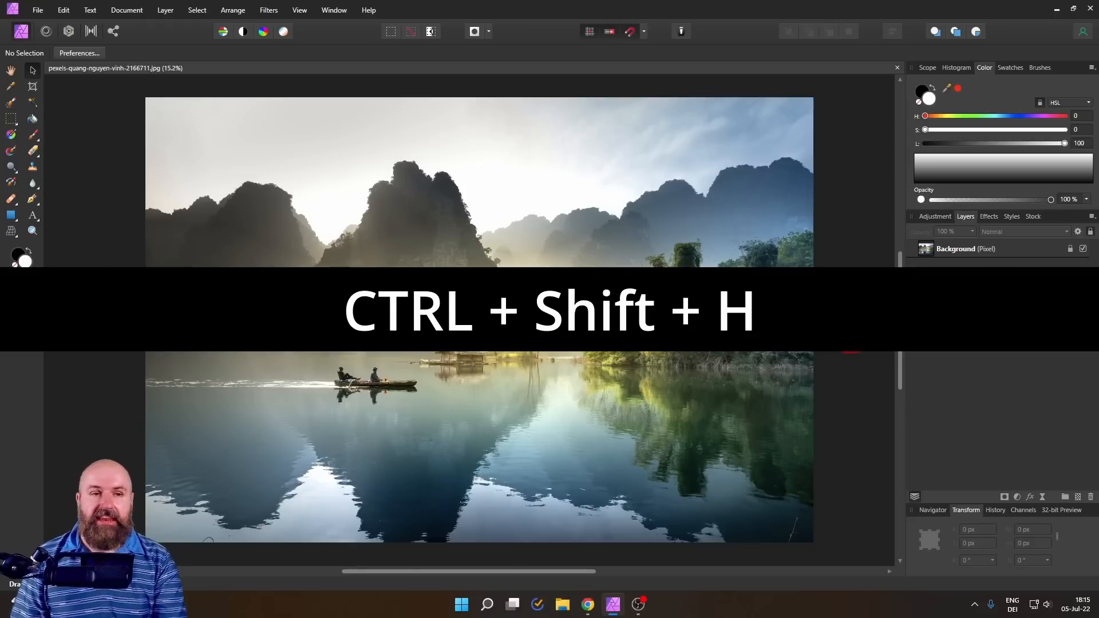
pyautogui.press('ctrl+shift+h')
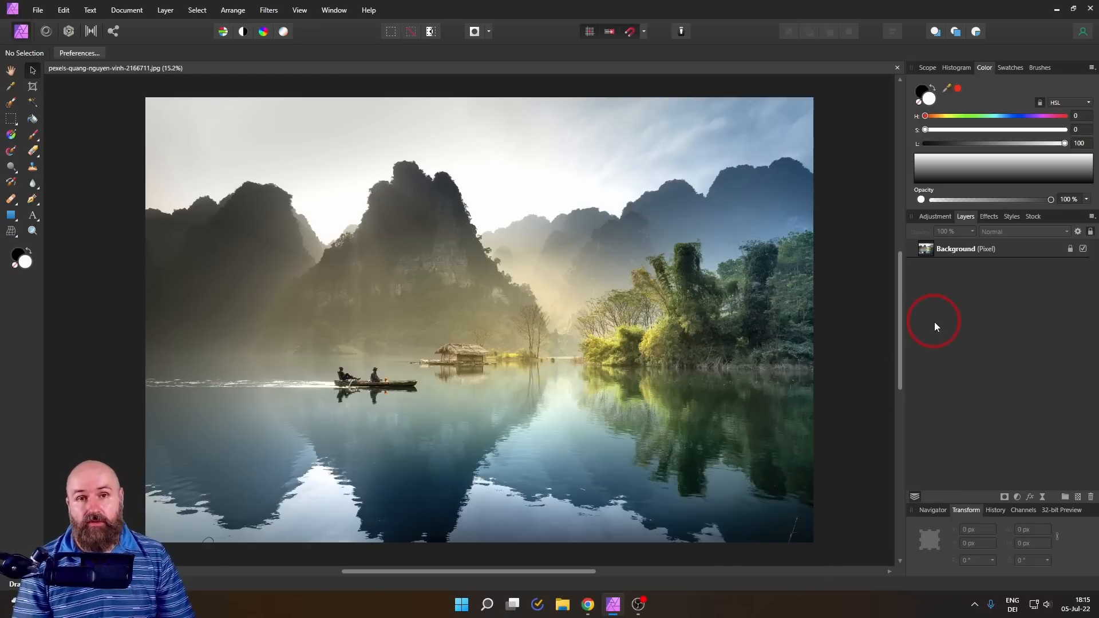
pyautogui.moveTo(867, 334)
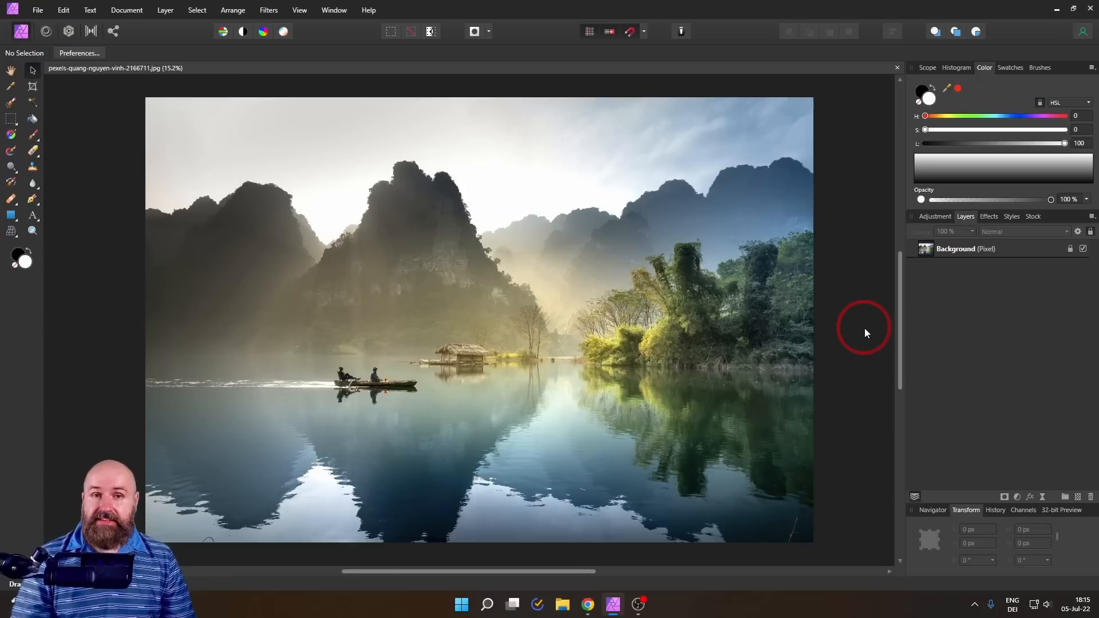
pyautogui.press('Tab')
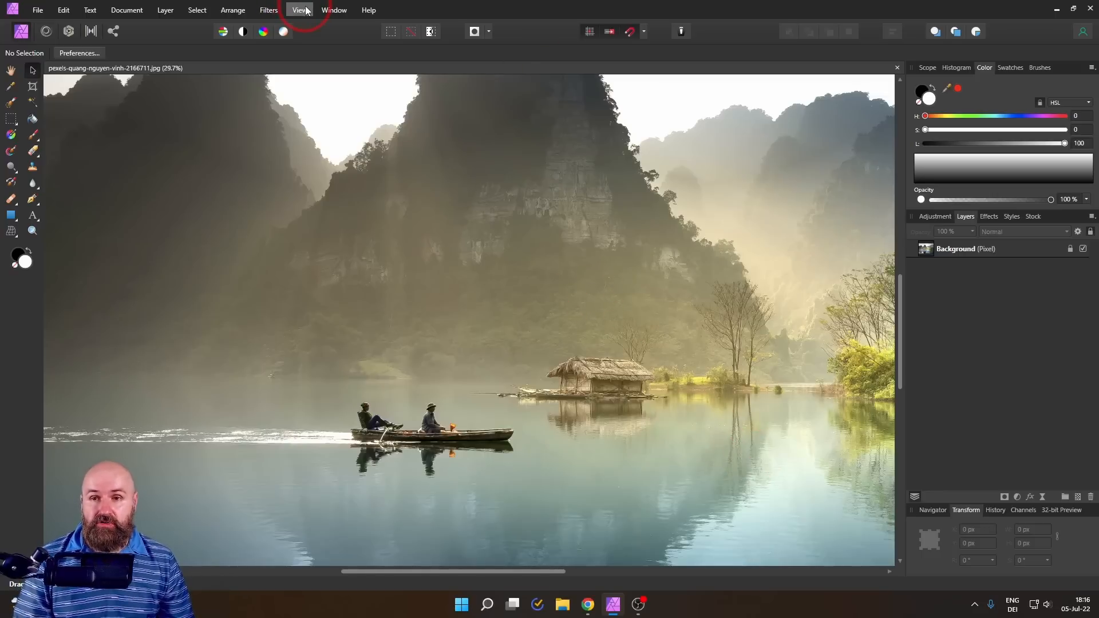
# - Open a second window of the landscape photo via View > New View
pyautogui.click(299, 10)
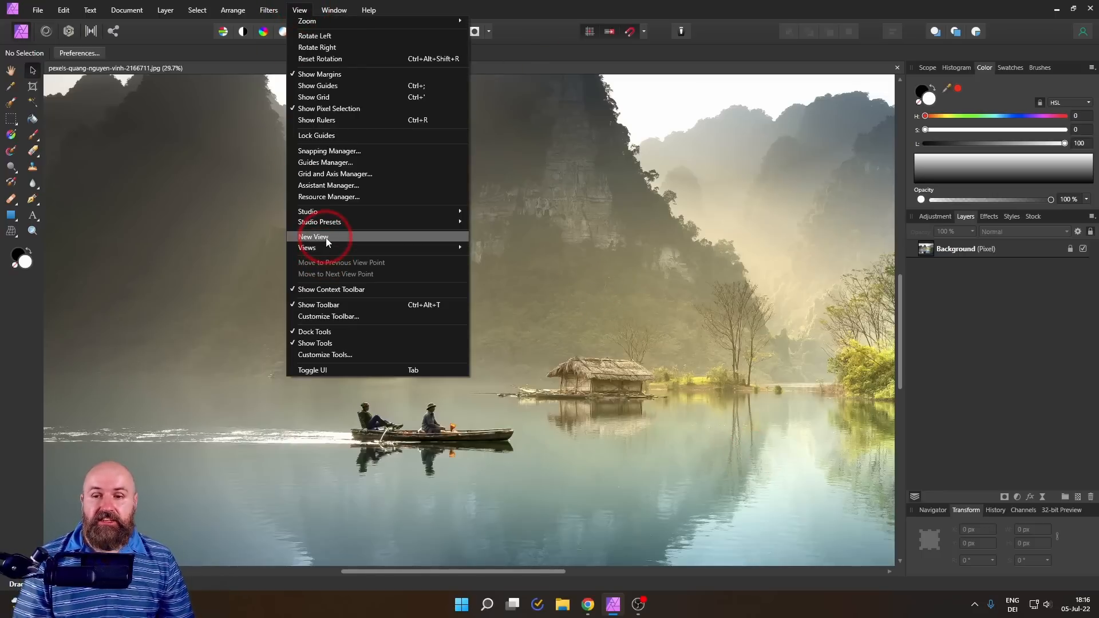
pyautogui.click(313, 236)
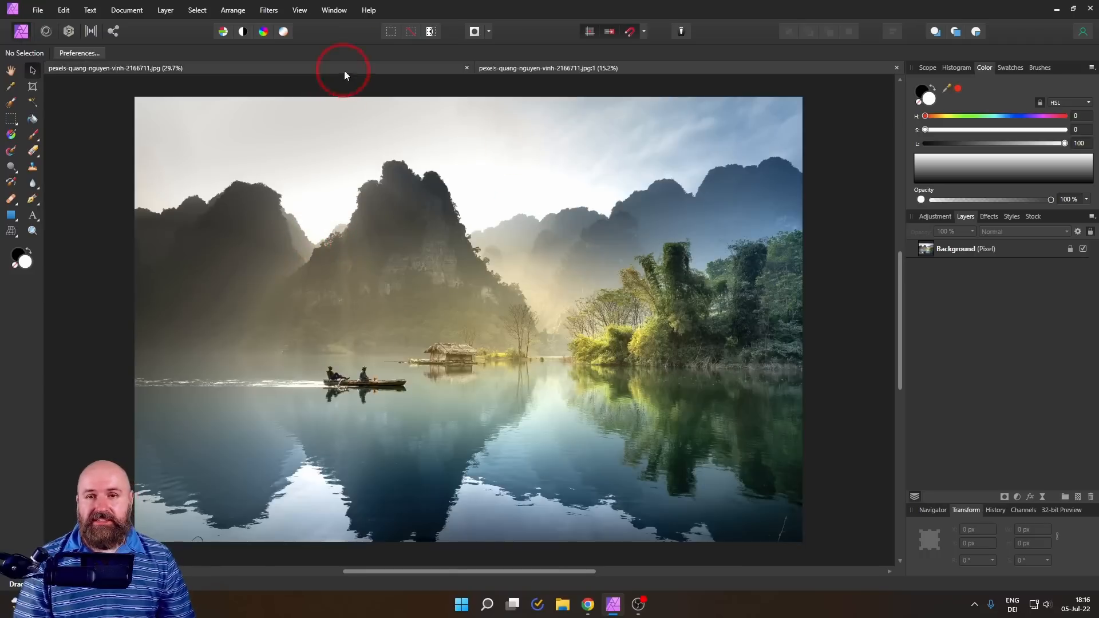
pyautogui.moveTo(546, 73)
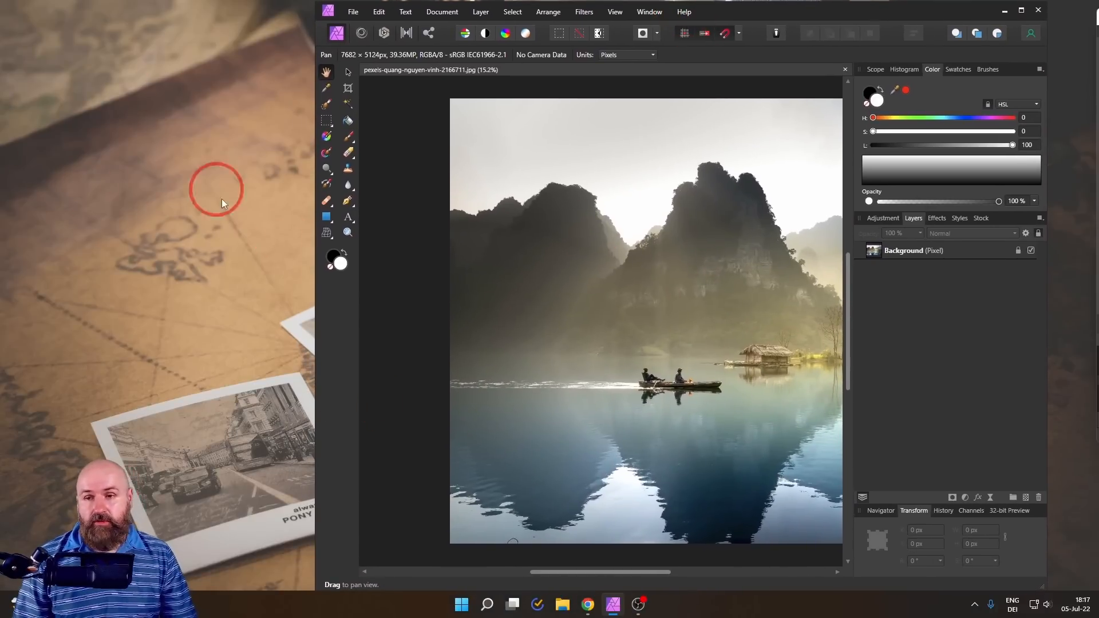
pyautogui.moveTo(208, 227)
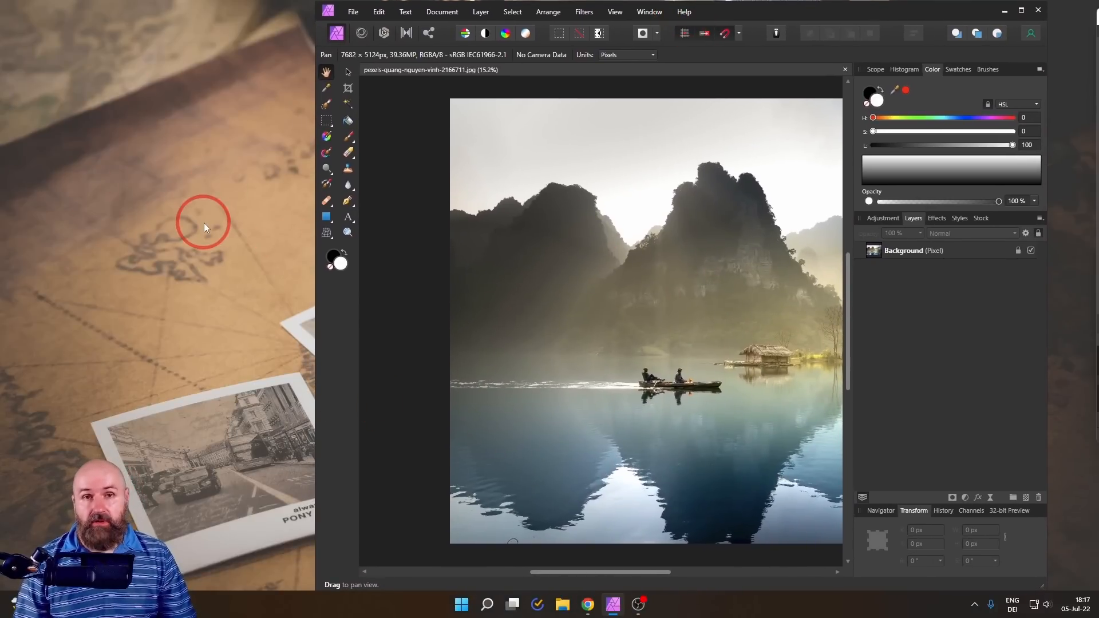
pyautogui.moveTo(97, 242)
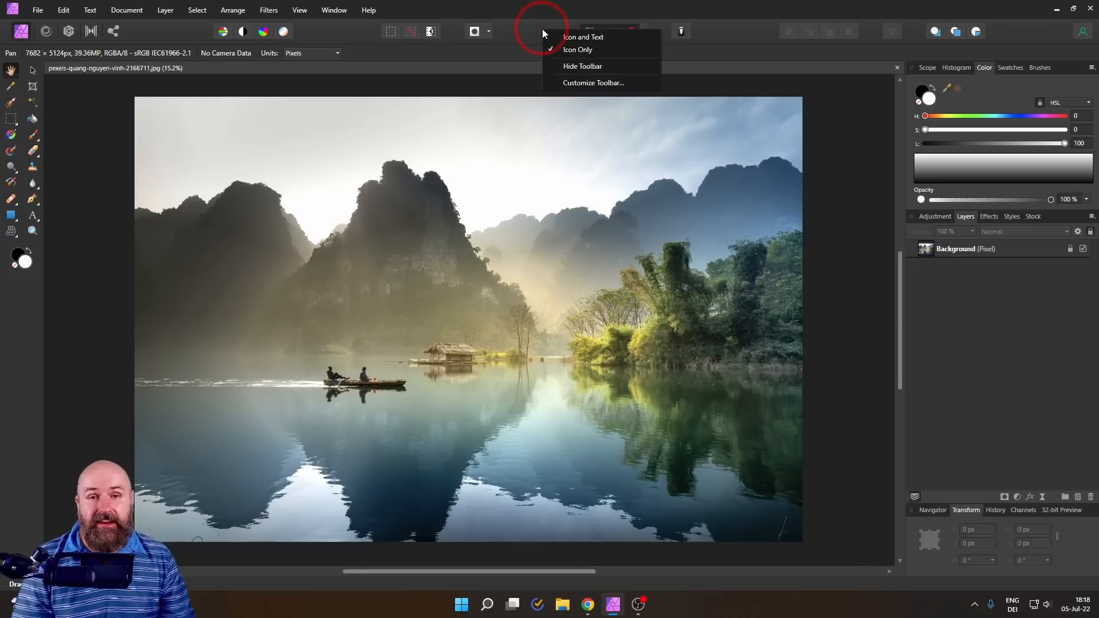
pyautogui.moveTo(608, 82)
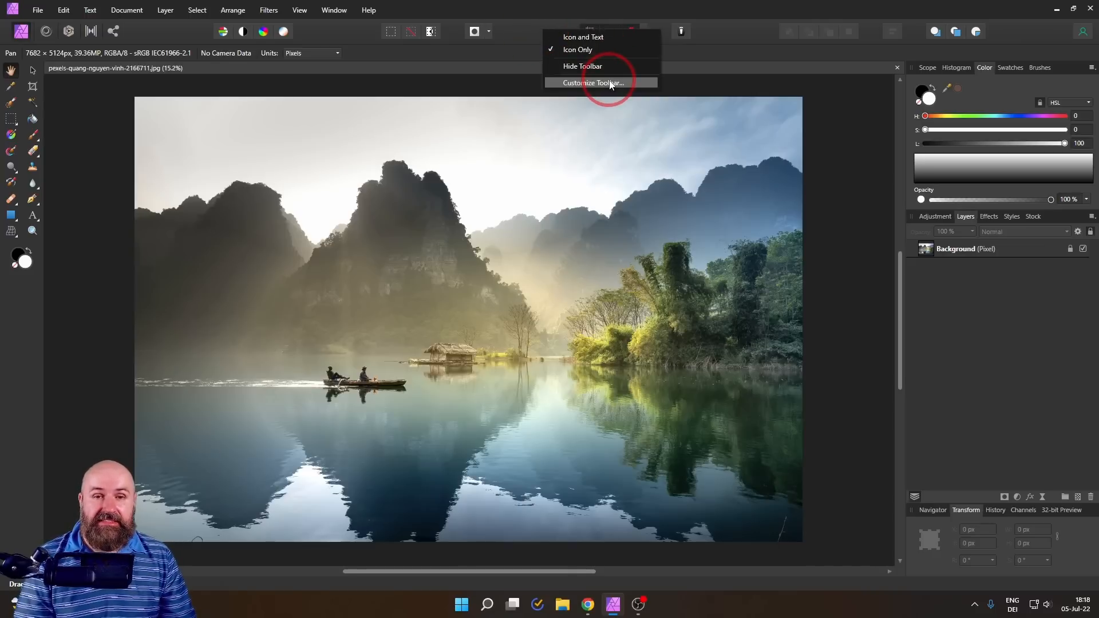
# - Open Customize Toolbar from the toolbar, close it, then reopen it
pyautogui.click(595, 83)
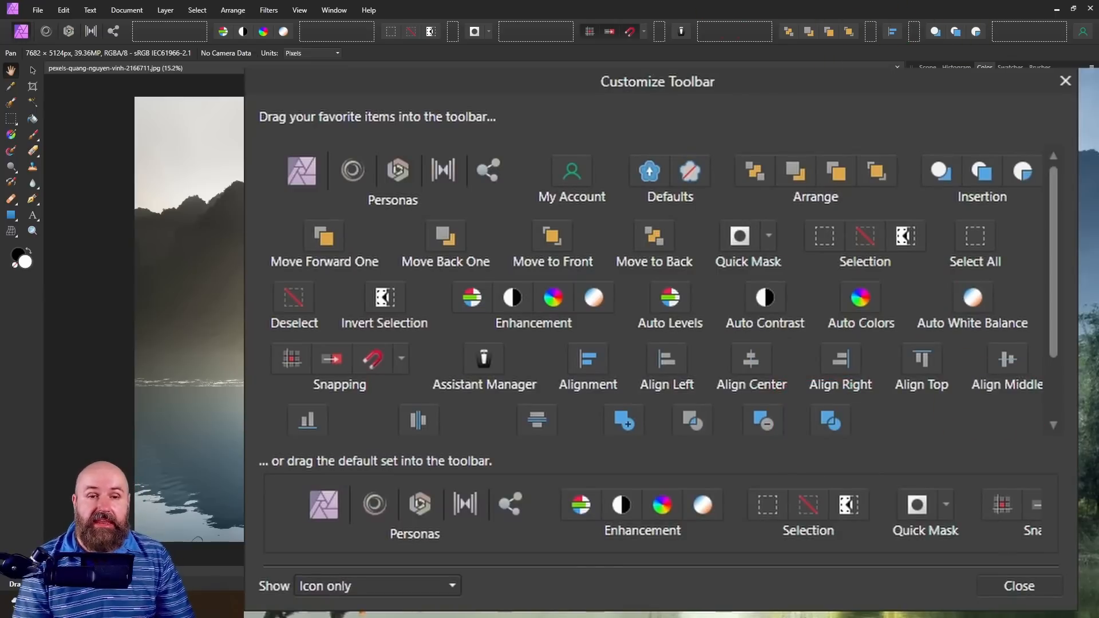
pyautogui.click(1018, 586)
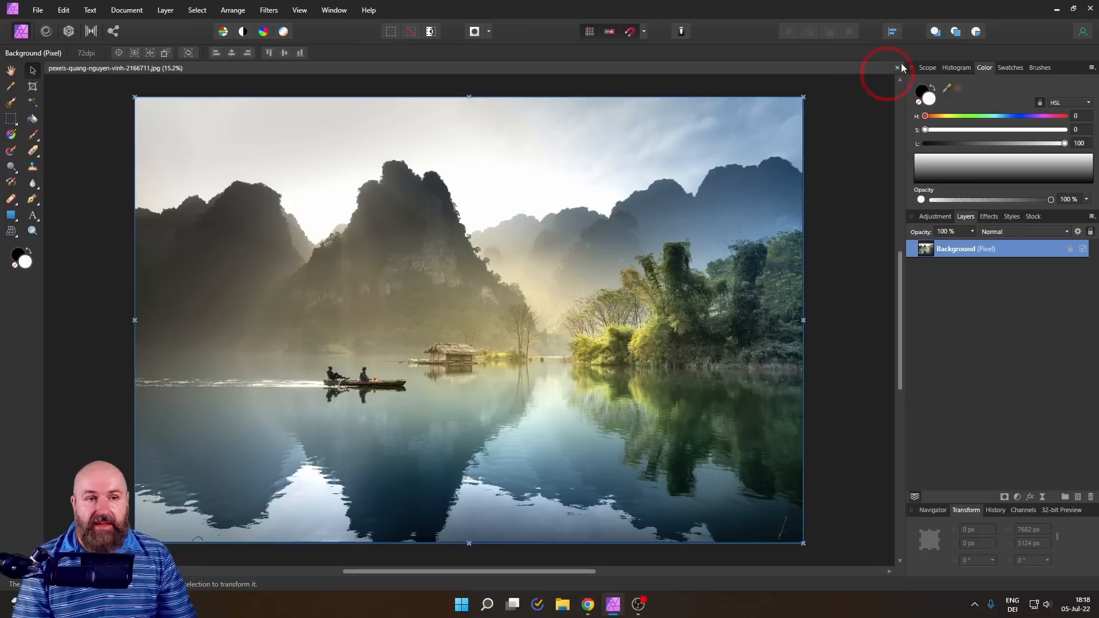
pyautogui.click(893, 30)
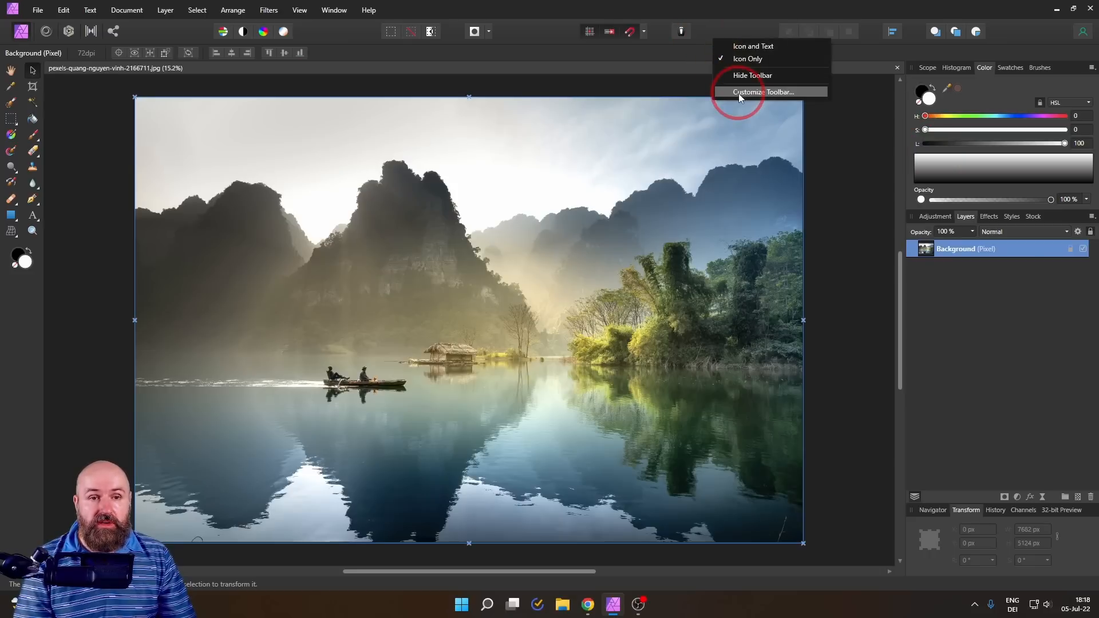
pyautogui.click(762, 91)
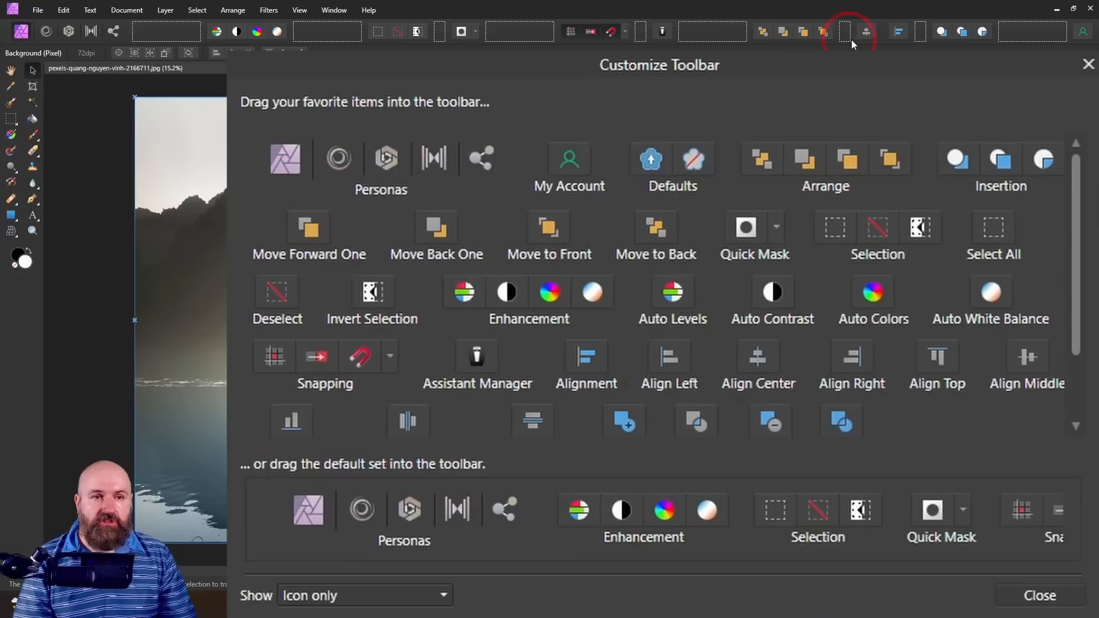
pyautogui.moveTo(867, 31)
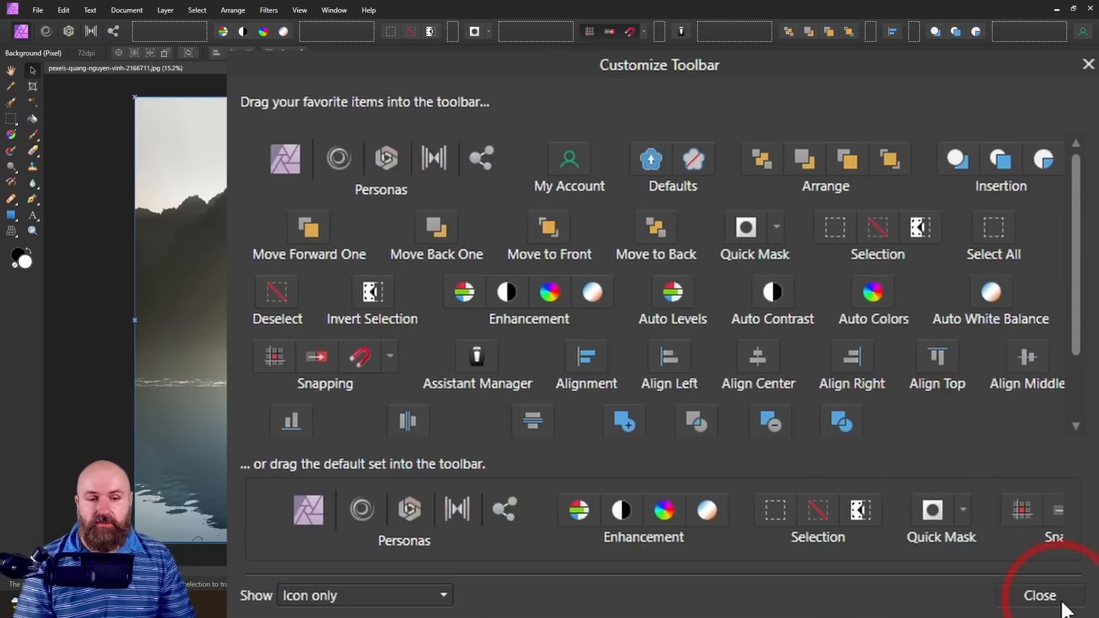
# - Close the Customize Toolbar dialog
pyautogui.click(1038, 596)
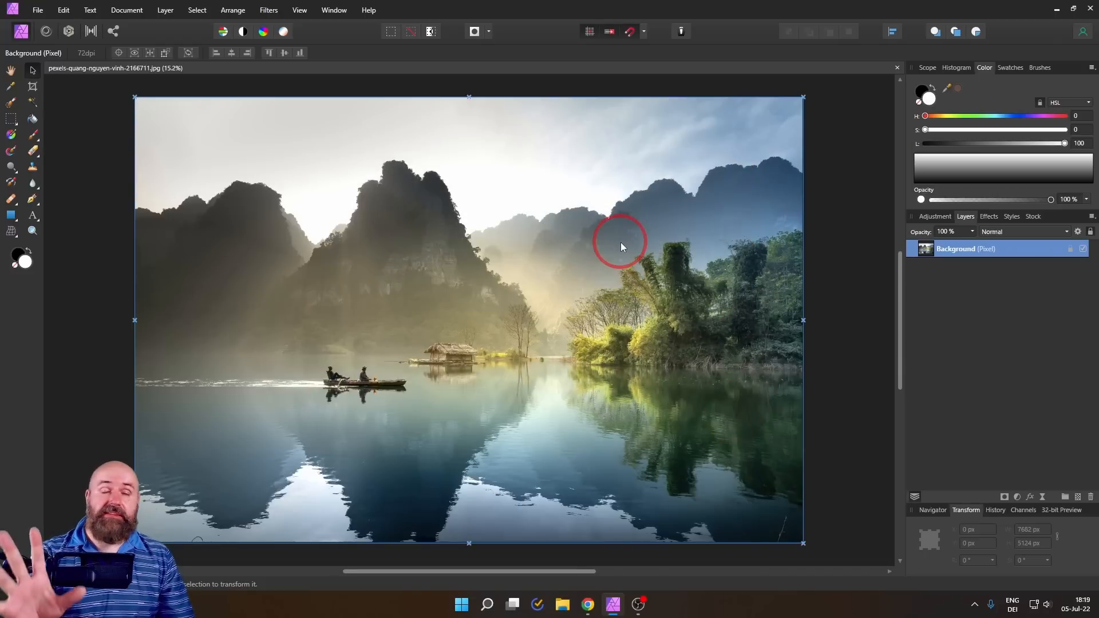
pyautogui.moveTo(546, 37)
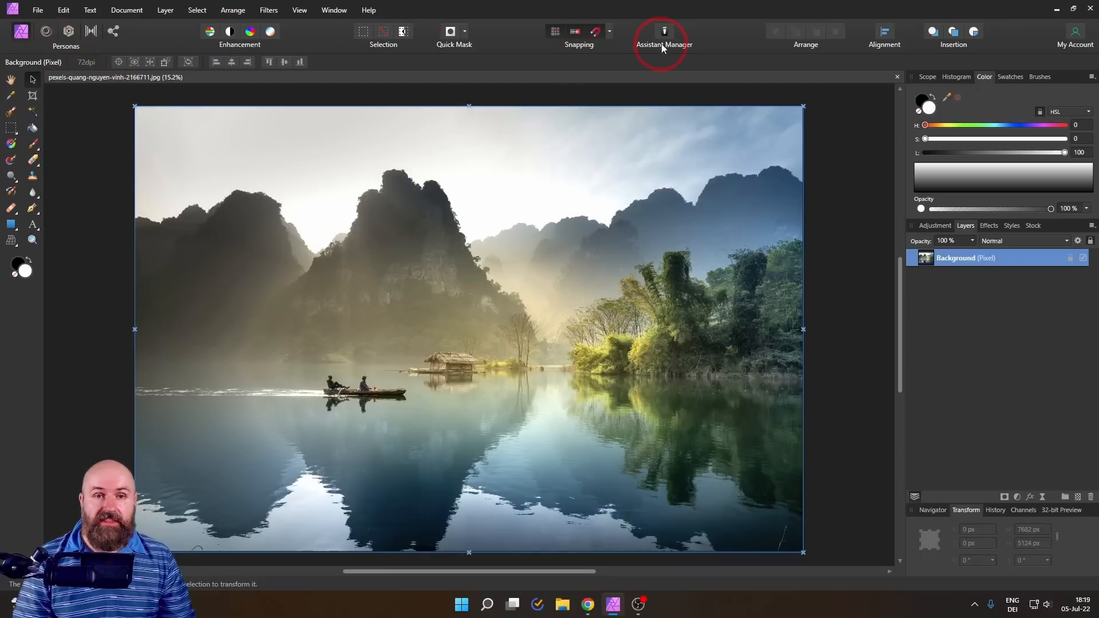
pyautogui.moveTo(883, 158)
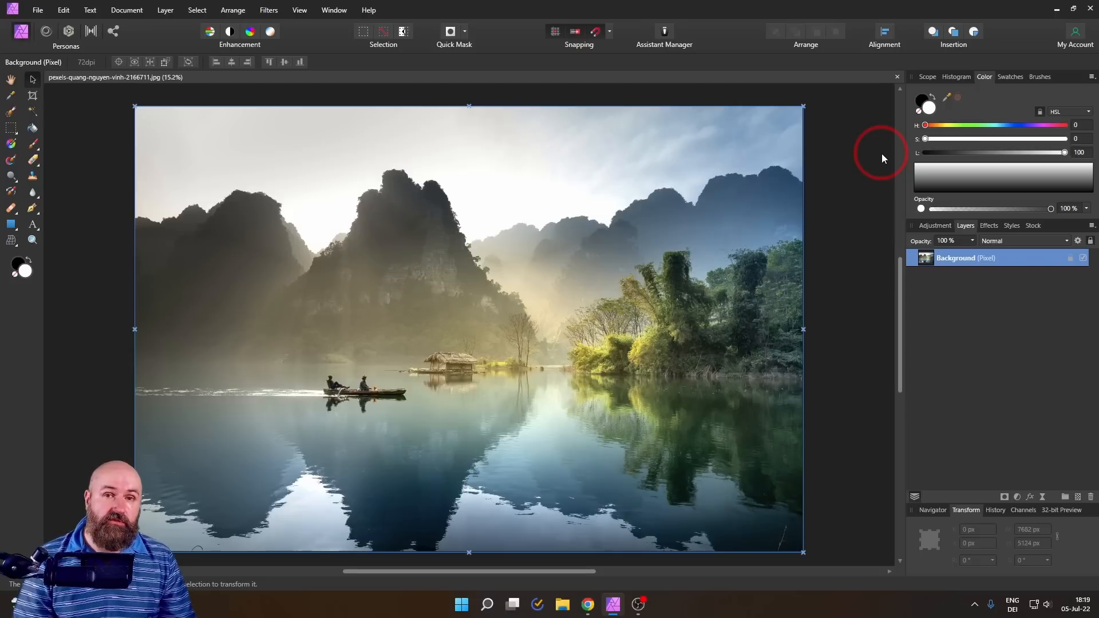
pyautogui.moveTo(1032, 55)
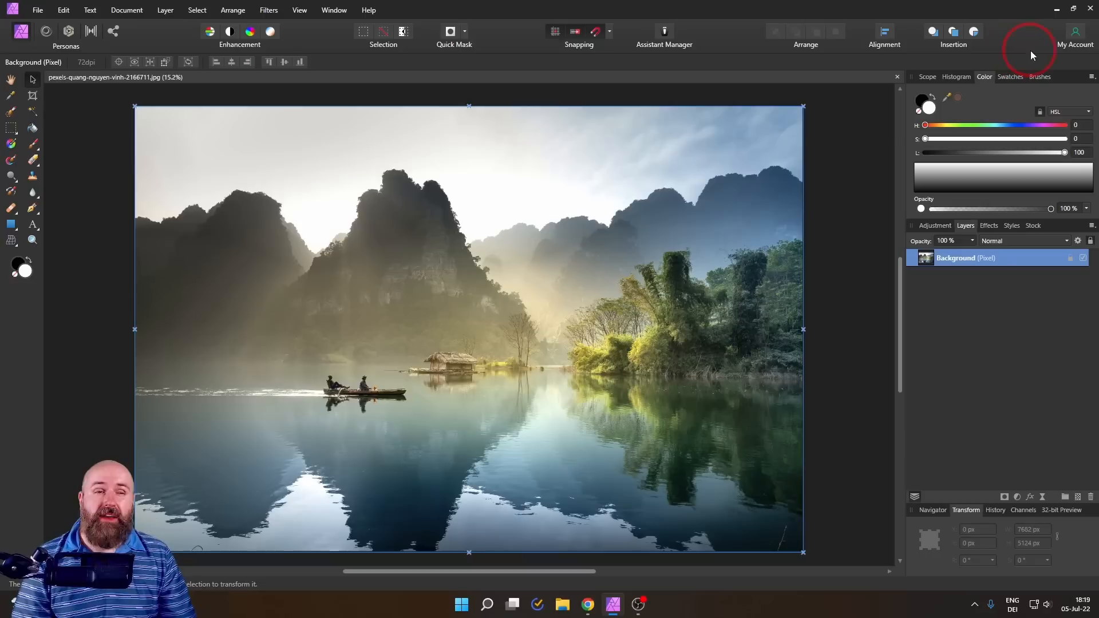
pyautogui.moveTo(532, 90)
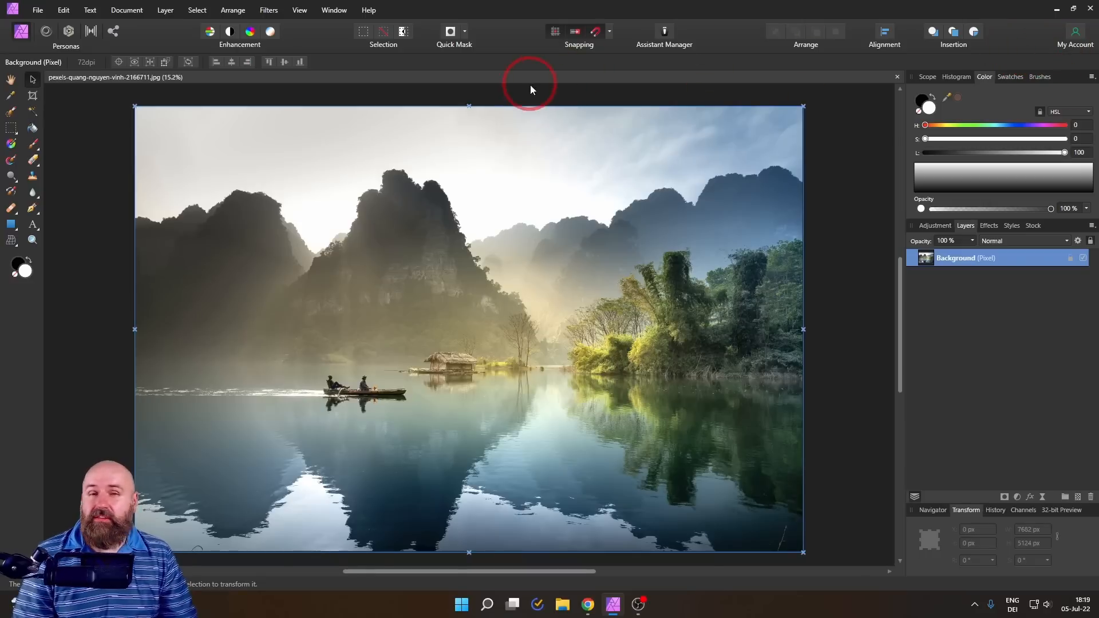